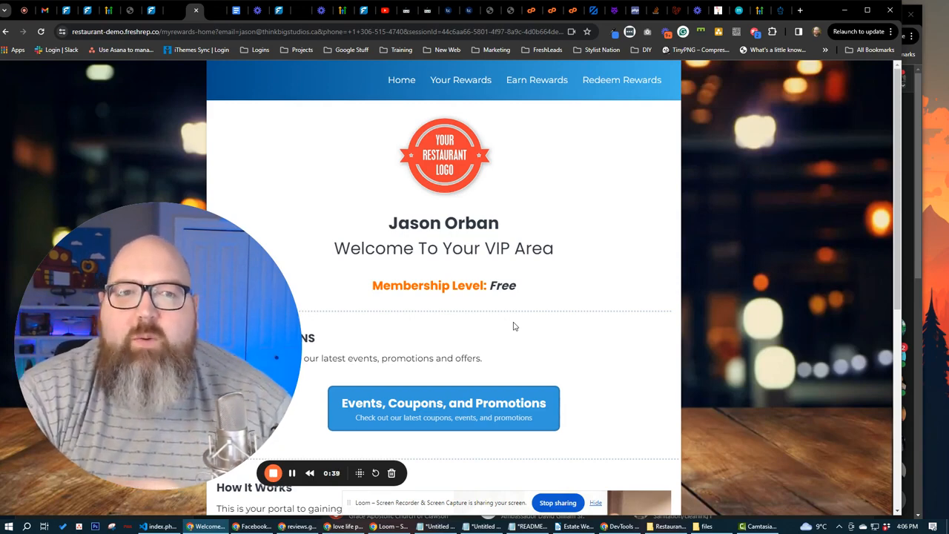
{"action": "mouse_move", "coordinate": [519, 330]}
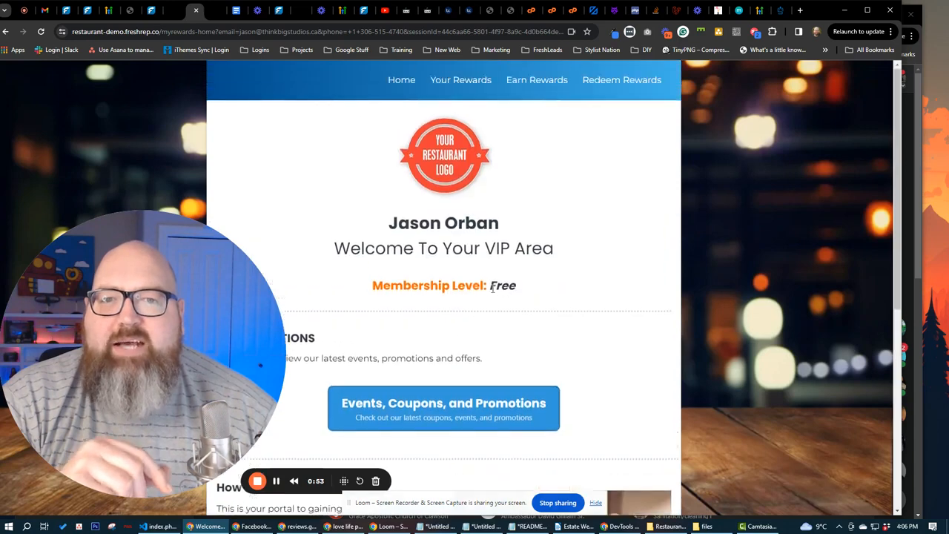
{"action": "mouse_move", "coordinate": [540, 279]}
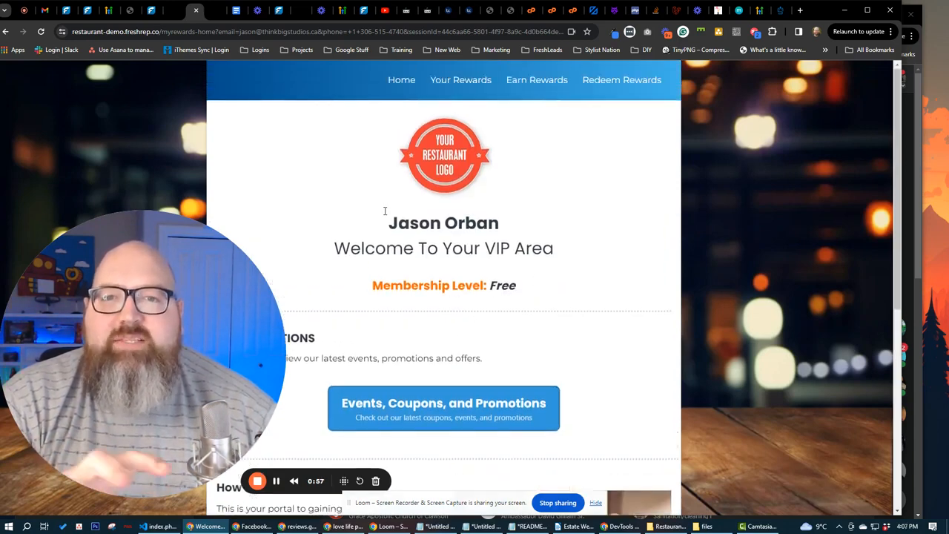
- Show Your Rewards with 2245 lifetime points, 245 balance and the Transactions list
{"action": "left_click", "coordinate": [460, 80]}
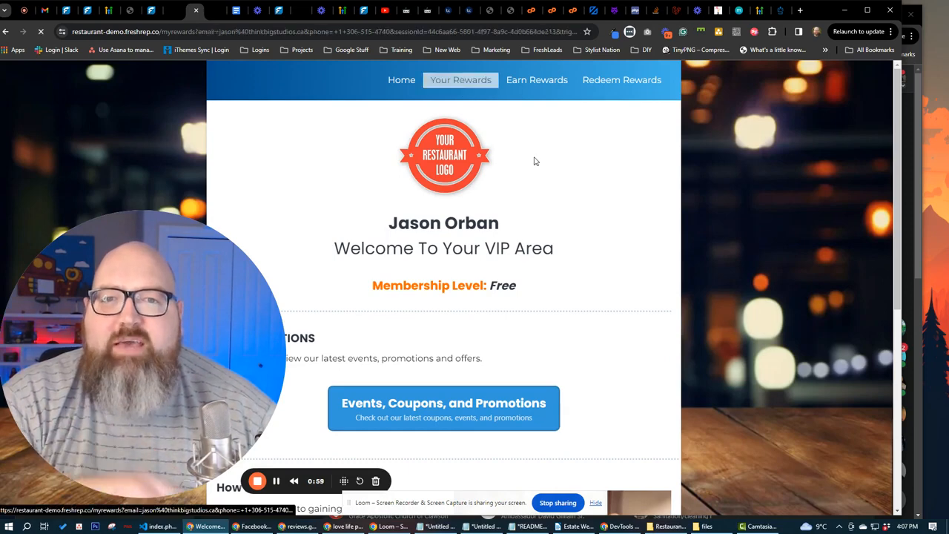
{"action": "left_click", "coordinate": [460, 80]}
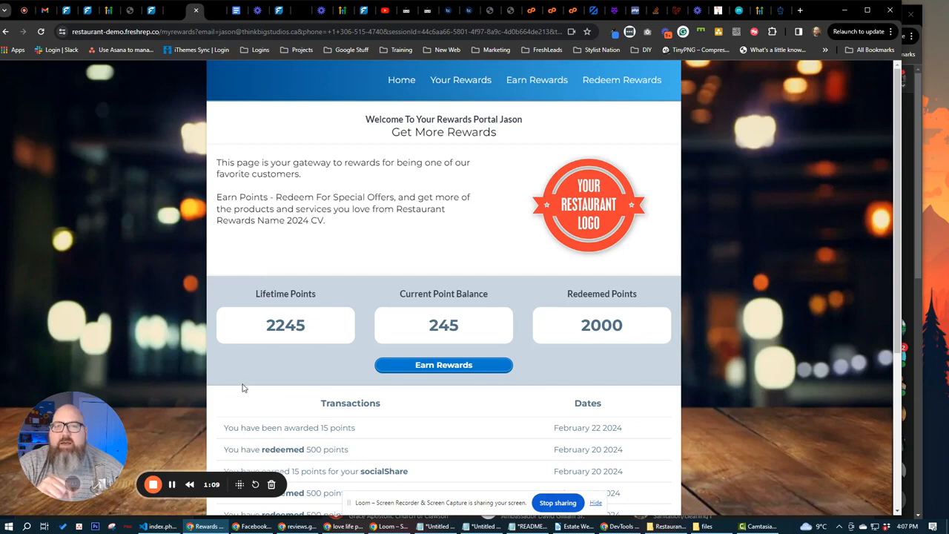
{"action": "mouse_move", "coordinate": [345, 330]}
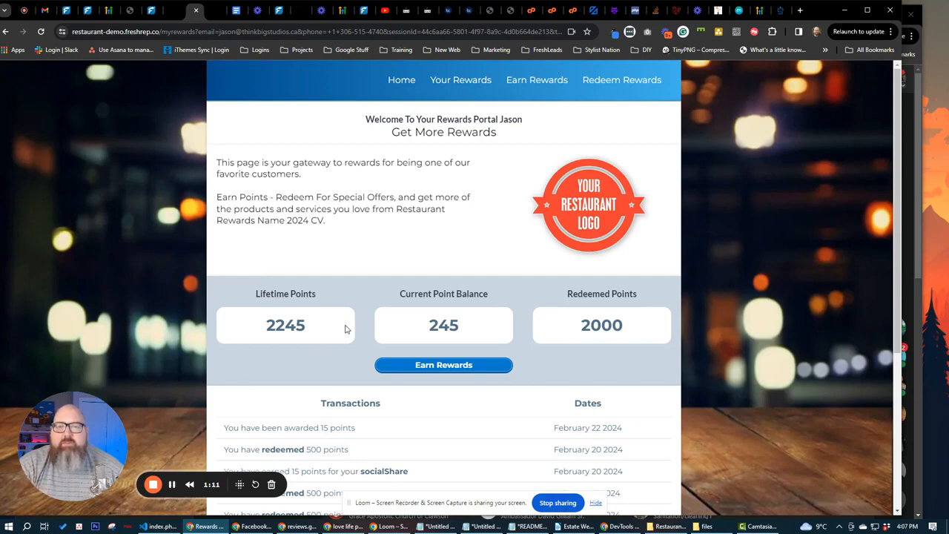
{"action": "mouse_move", "coordinate": [456, 329]}
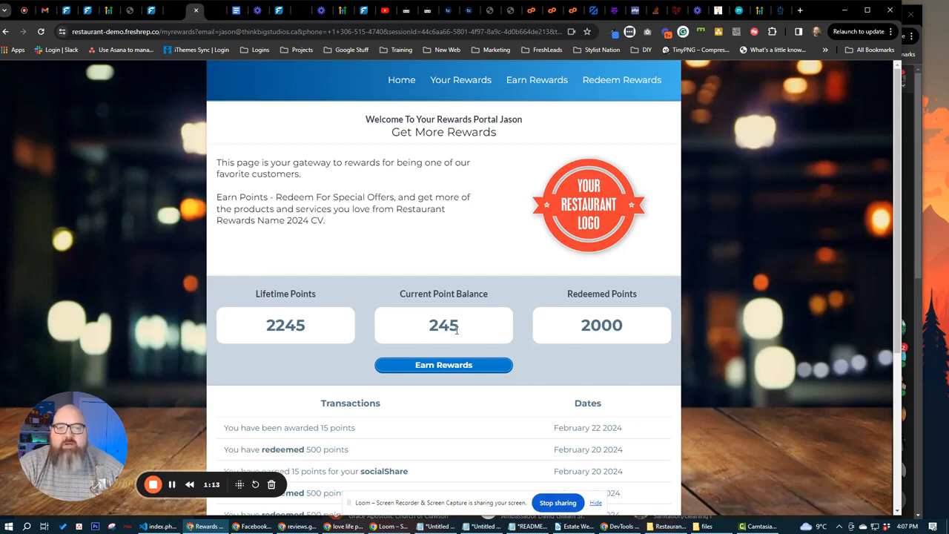
{"action": "scroll", "scroll_direction": "down", "scroll_amount": 3}
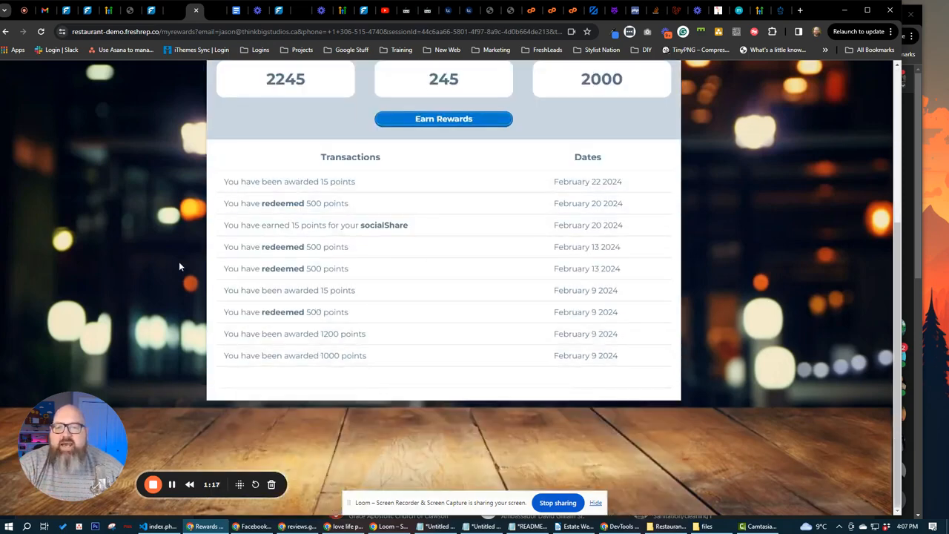
{"action": "scroll", "scroll_direction": "up", "scroll_amount": 3}
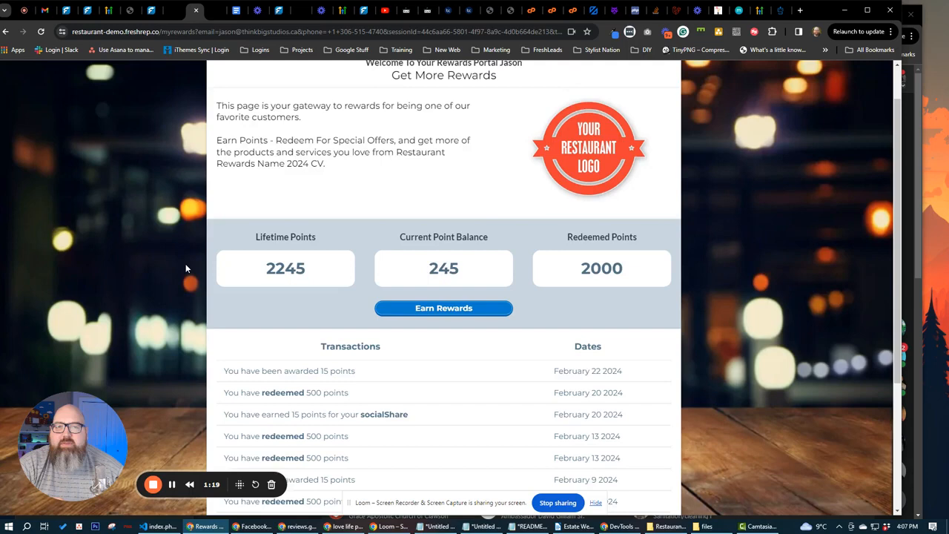
{"action": "scroll", "scroll_direction": "up", "scroll_amount": 3}
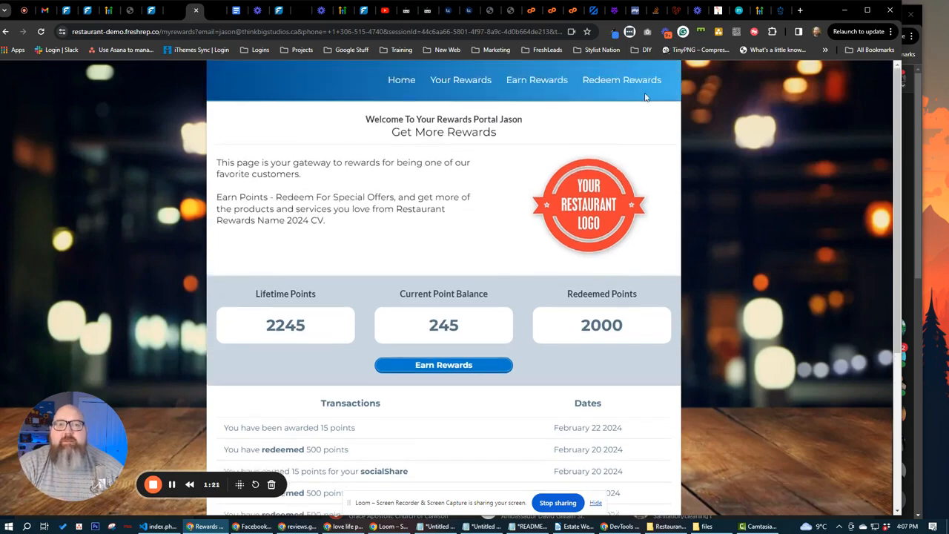
{"action": "mouse_move", "coordinate": [537, 81]}
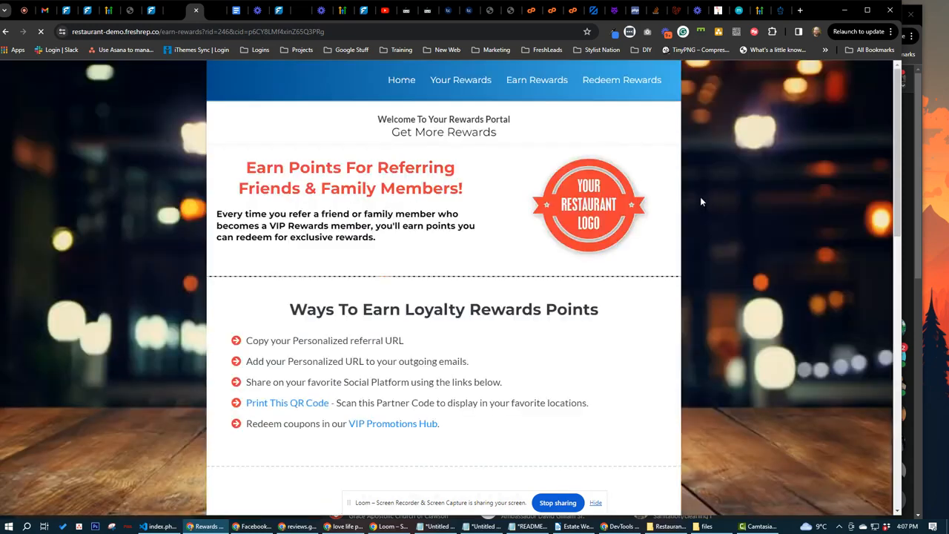
- Browse the Earn Rewards page's referral link, QR code and social sharing sections
{"action": "scroll", "scroll_direction": "down", "scroll_amount": 3}
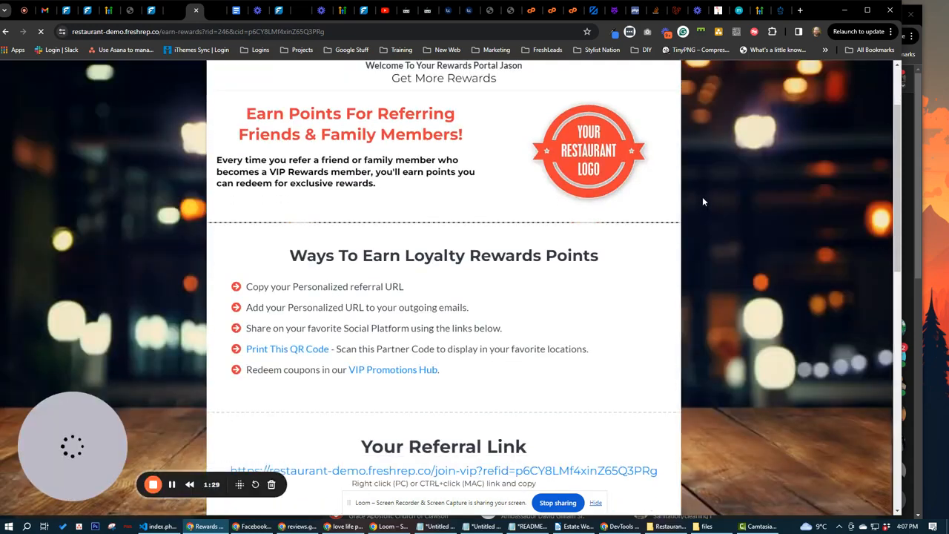
{"action": "scroll", "scroll_direction": "down", "scroll_amount": 3}
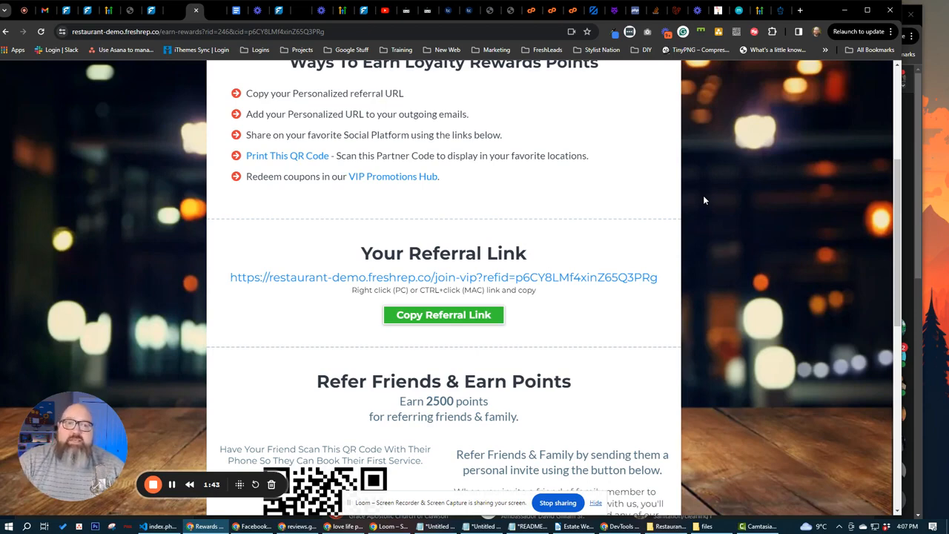
{"action": "mouse_move", "coordinate": [713, 235]}
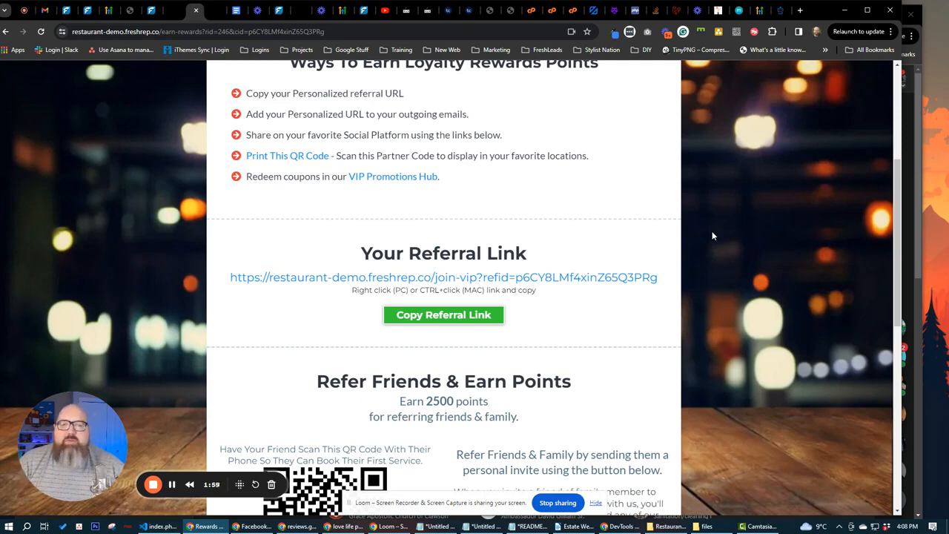
{"action": "scroll", "scroll_direction": "down", "scroll_amount": 3}
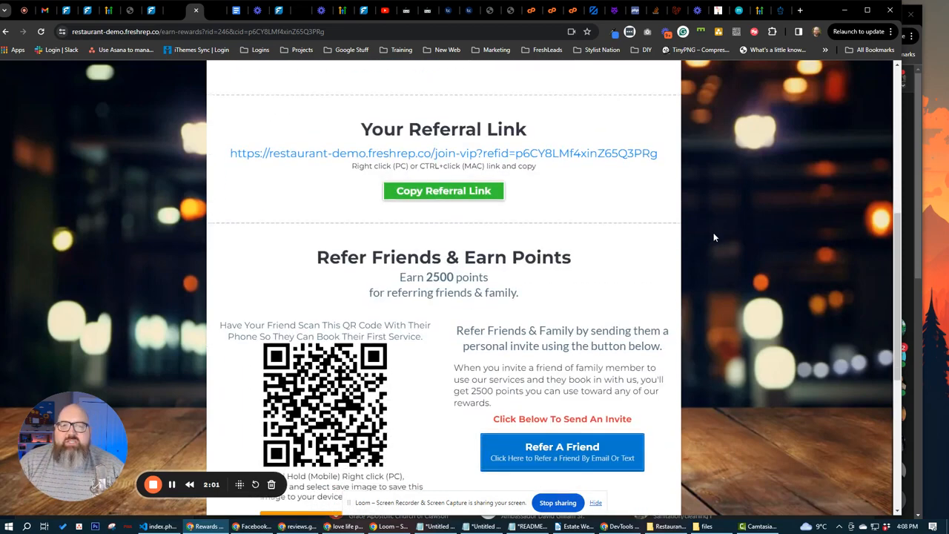
{"action": "scroll", "scroll_direction": "down", "scroll_amount": 3}
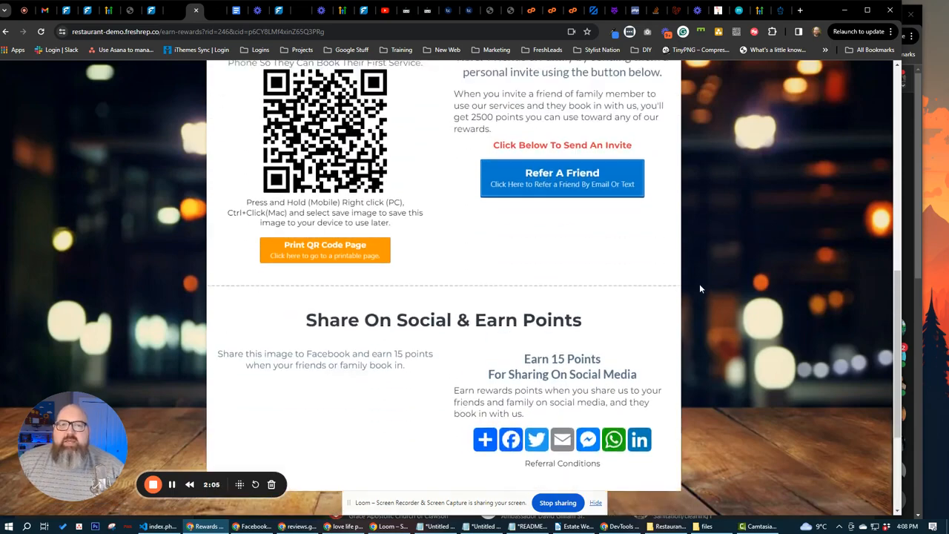
{"action": "scroll", "scroll_direction": "up", "scroll_amount": 3}
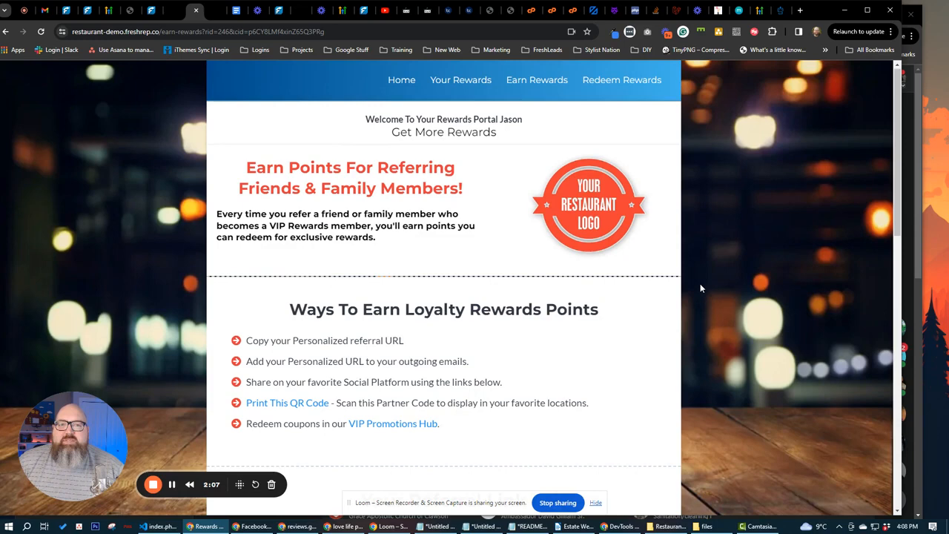
- Show Redeem Rewards with the 245 balance and the Quesadilla and GHL Form Exmple 500-point rewards
{"action": "left_click", "coordinate": [621, 80]}
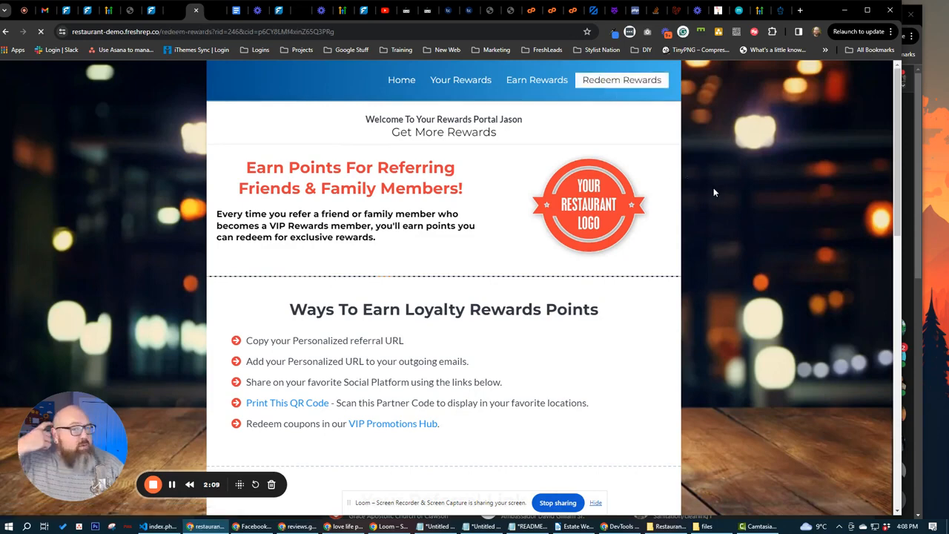
{"action": "left_click", "coordinate": [621, 80]}
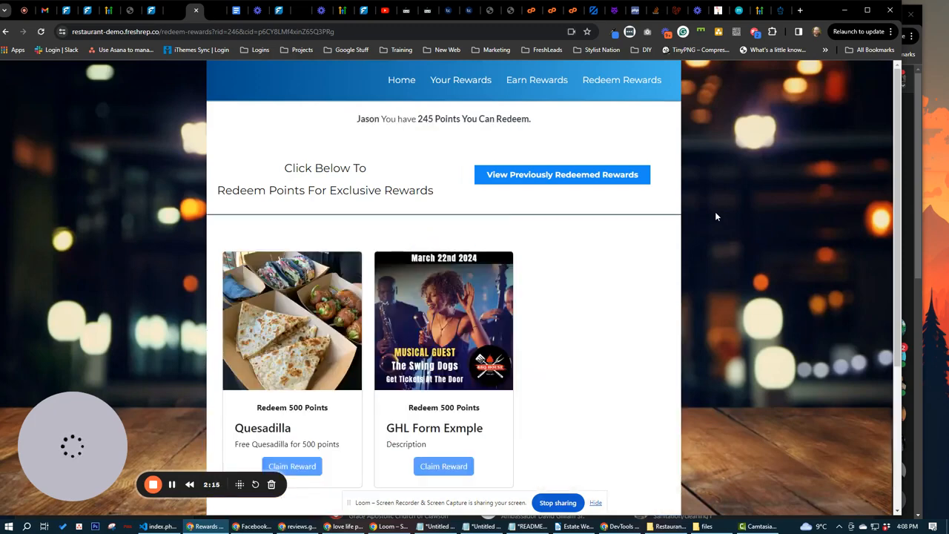
{"action": "scroll", "scroll_direction": "down", "scroll_amount": 3}
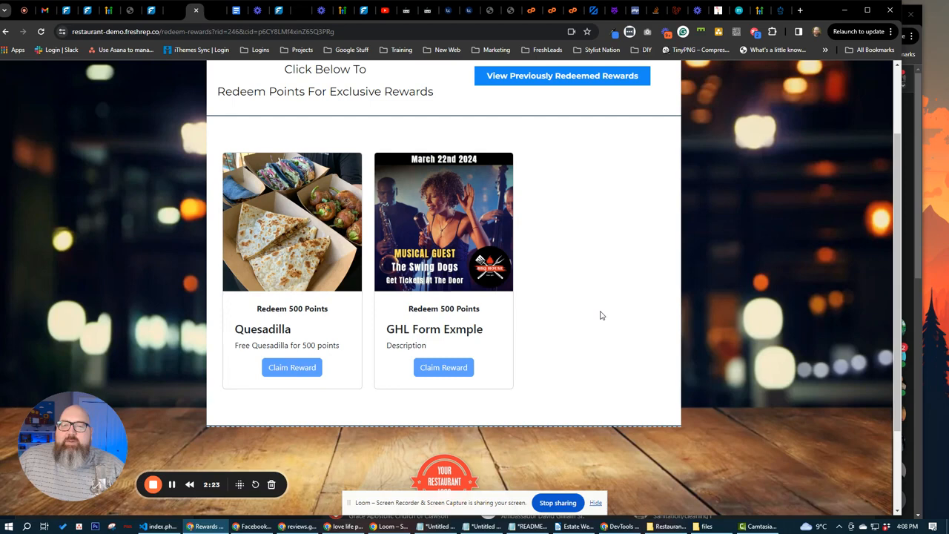
{"action": "mouse_move", "coordinate": [302, 249]}
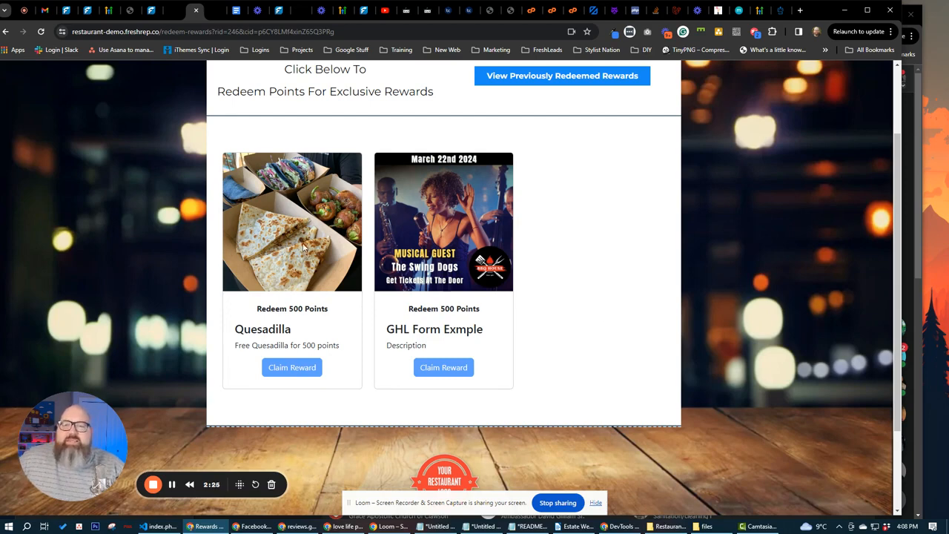
{"action": "mouse_move", "coordinate": [291, 307]}
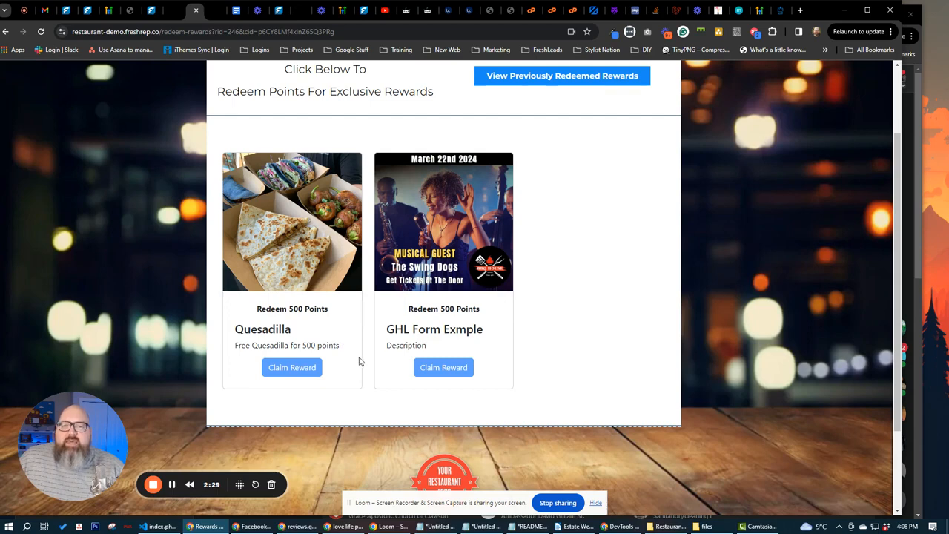
{"action": "scroll", "scroll_direction": "up", "scroll_amount": 3}
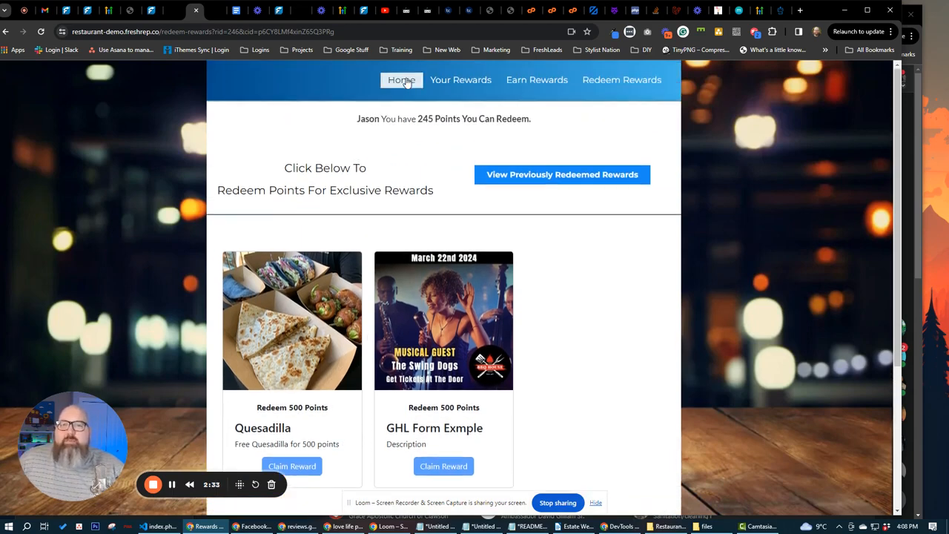
- From the VIP home, browse the Events, Coupons and Promotions list including Wing Night Wednesday
{"action": "left_click", "coordinate": [401, 80]}
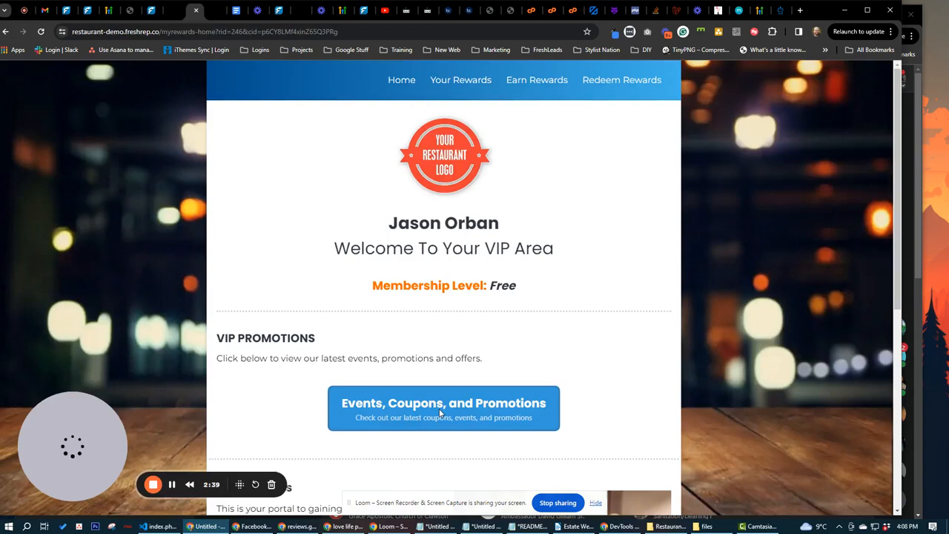
{"action": "left_click", "coordinate": [444, 408]}
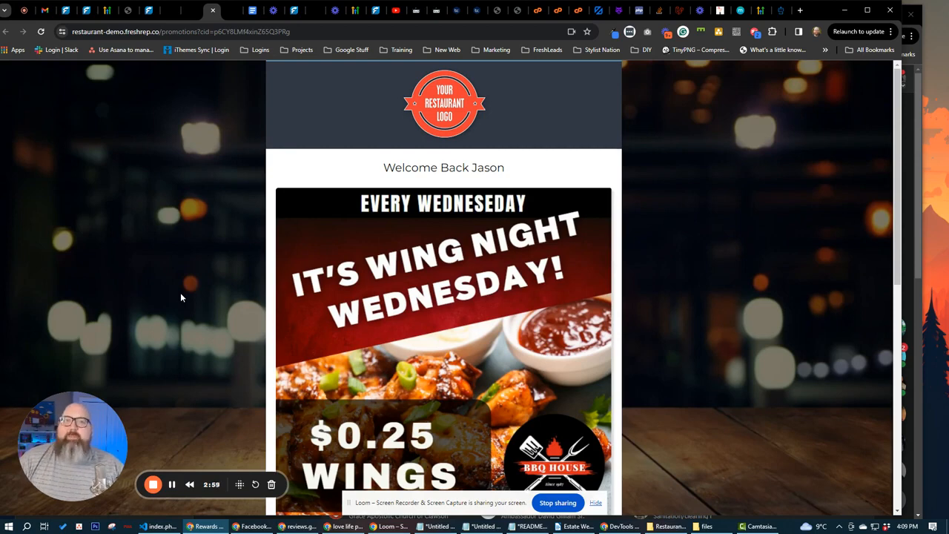
{"action": "scroll", "scroll_direction": "down", "scroll_amount": 3}
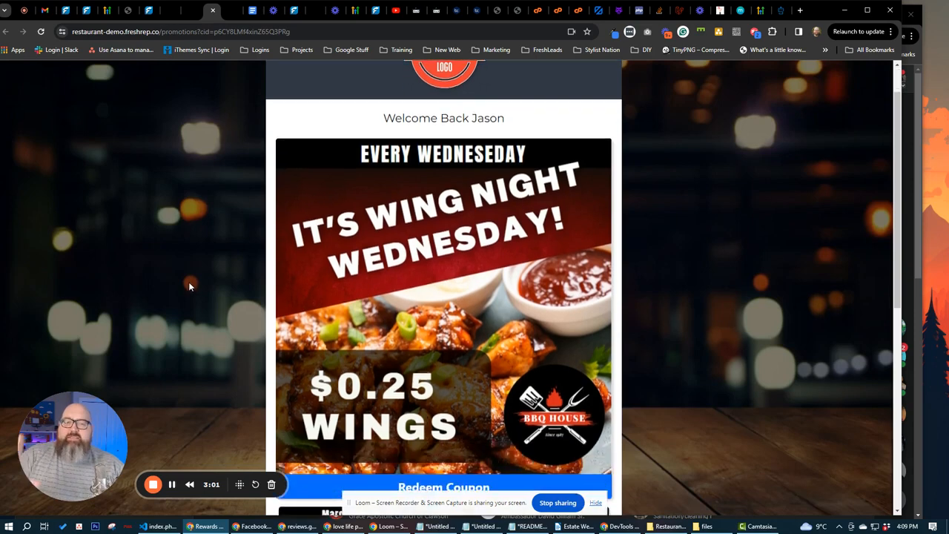
{"action": "scroll", "scroll_direction": "down", "scroll_amount": 3}
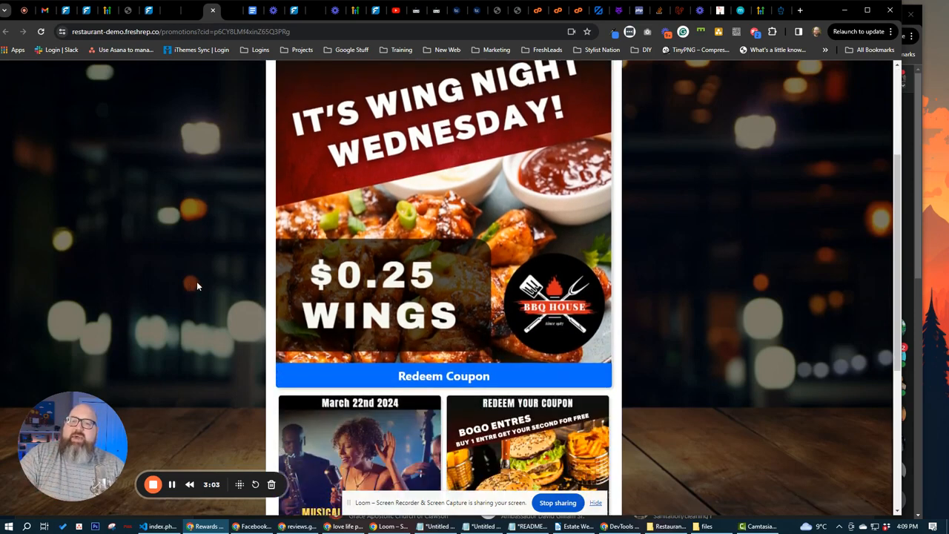
{"action": "scroll", "scroll_direction": "down", "scroll_amount": 3}
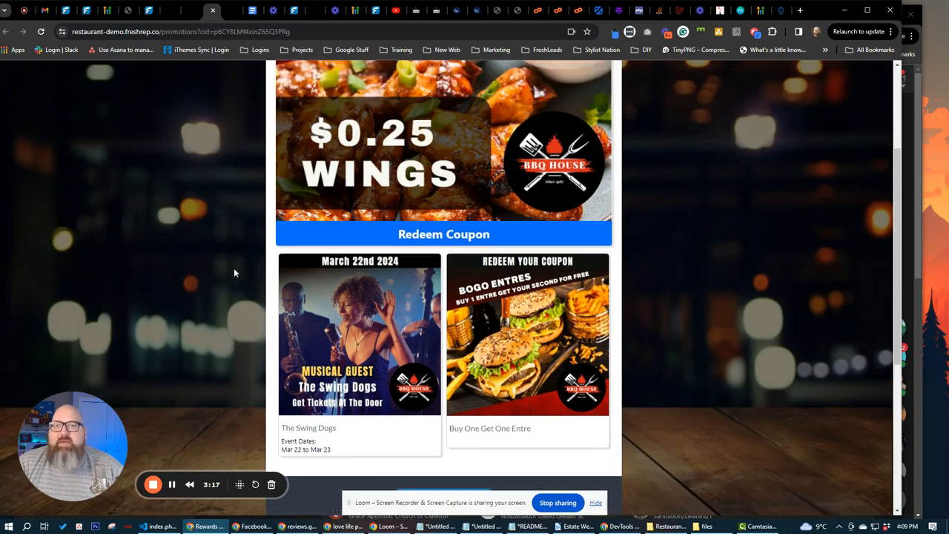
- Switch to the FreshLeadsPro admin portal tab
{"action": "left_click", "coordinate": [33, 425]}
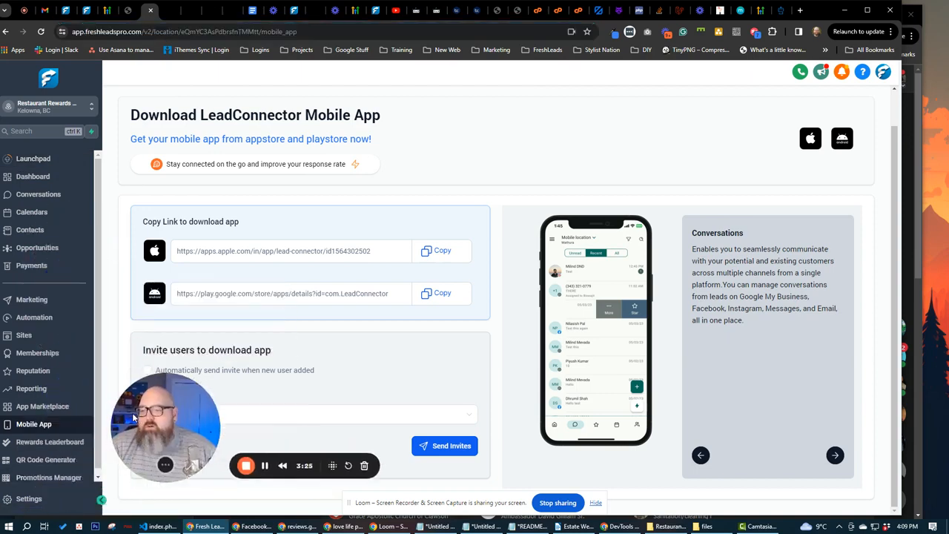
- From the Rewards Leaderboard area, show Manage Rewards then the Manage Reward Redemptions list
{"action": "left_click", "coordinate": [50, 442]}
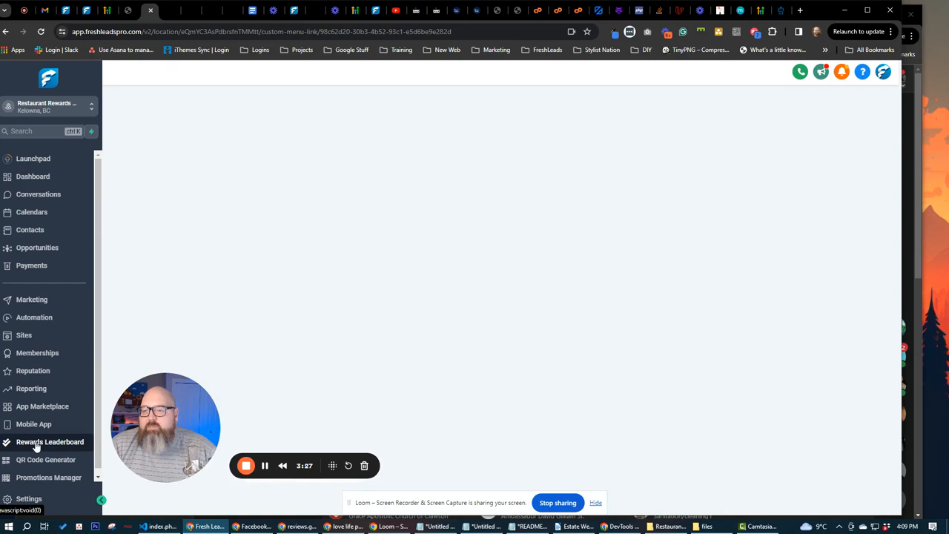
{"action": "left_click", "coordinate": [50, 442]}
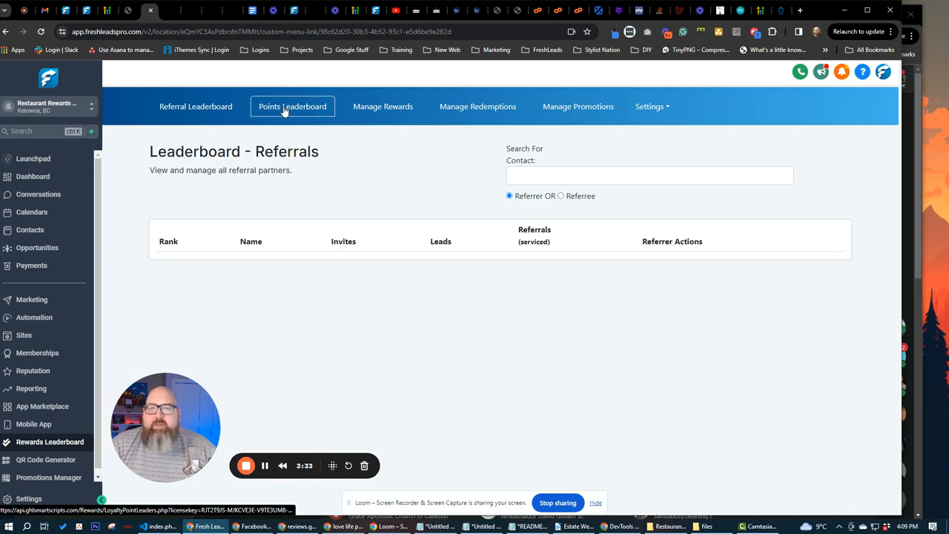
{"action": "left_click", "coordinate": [383, 107]}
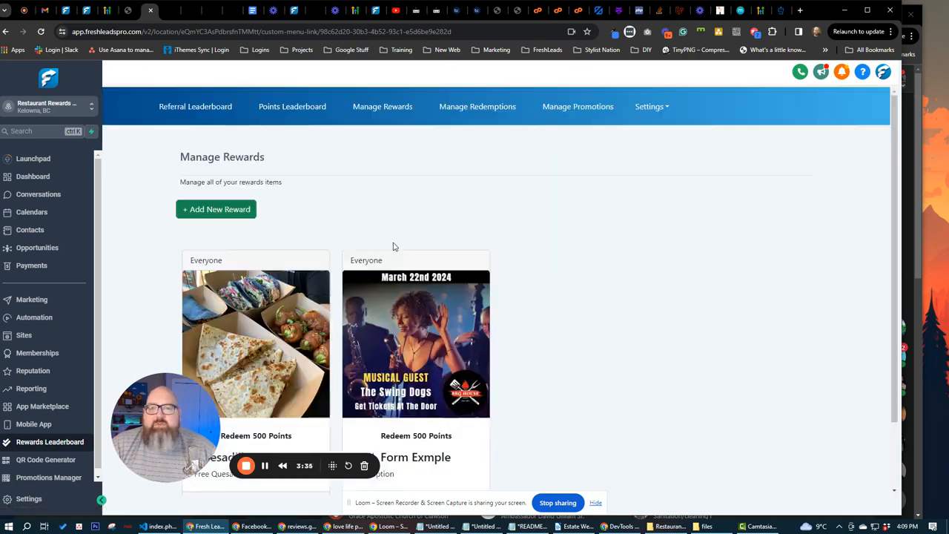
{"action": "mouse_move", "coordinate": [264, 332]}
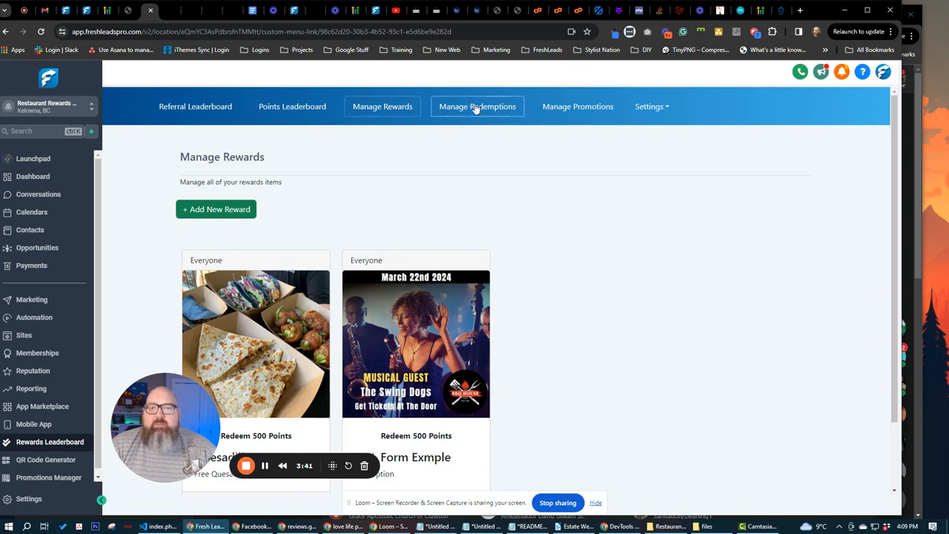
{"action": "left_click", "coordinate": [478, 107]}
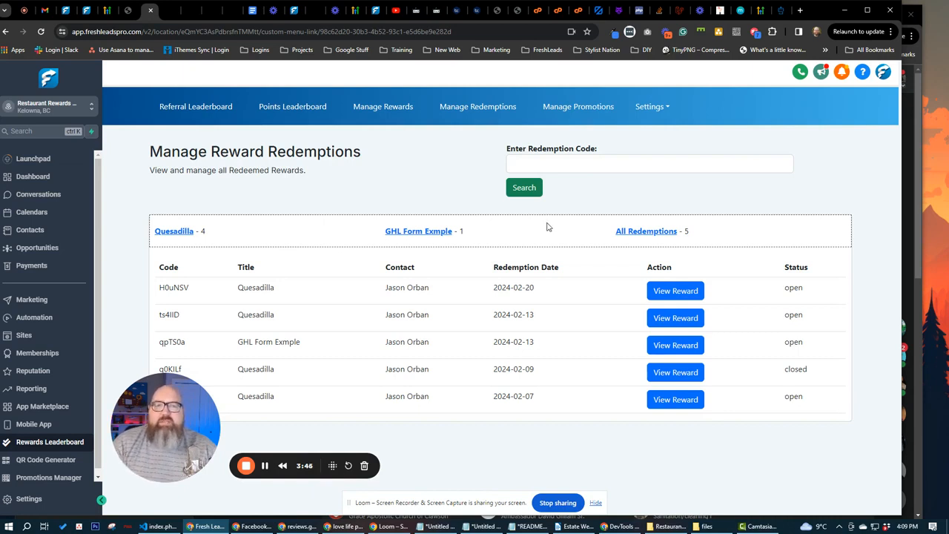
{"action": "mouse_move", "coordinate": [537, 230]}
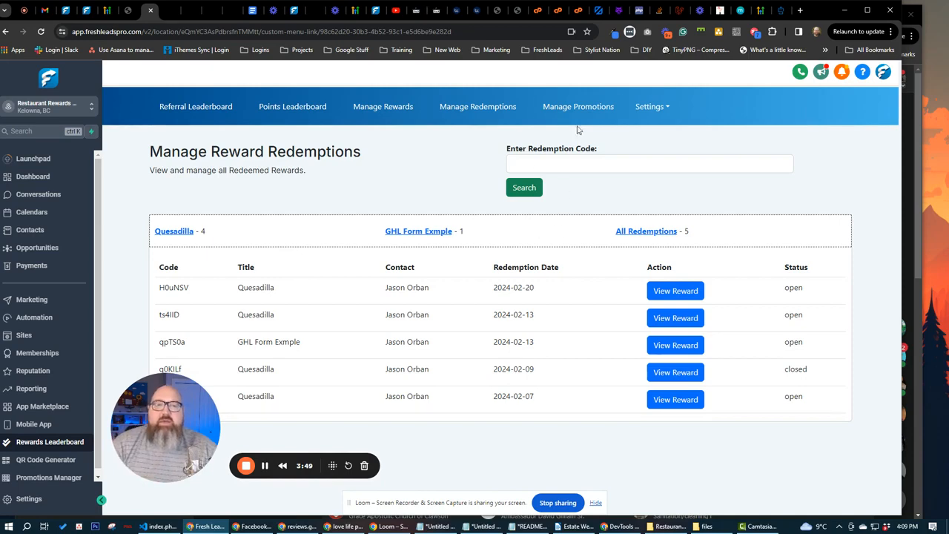
{"action": "mouse_move", "coordinate": [579, 107]}
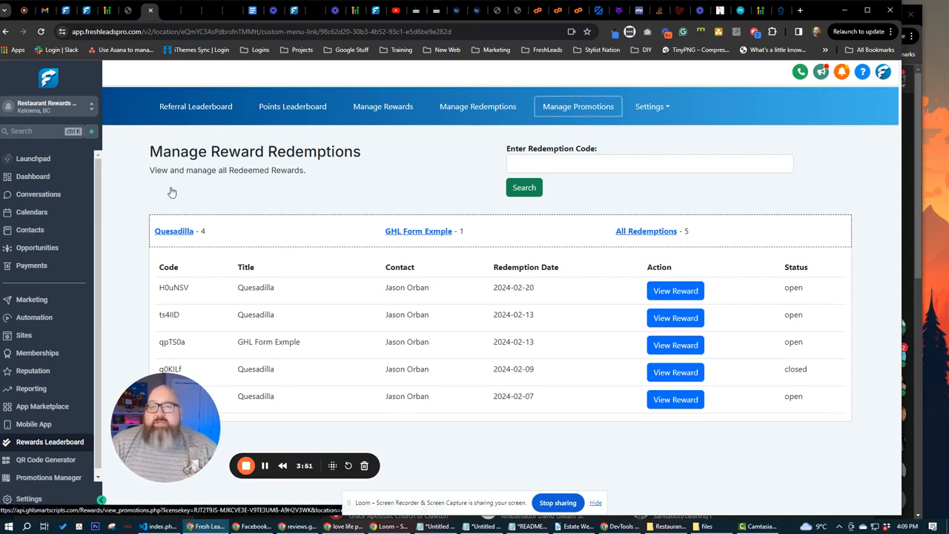
- From Manage Promotions, start editing the Wednesday Wing Night promotion
{"action": "left_click", "coordinate": [578, 107]}
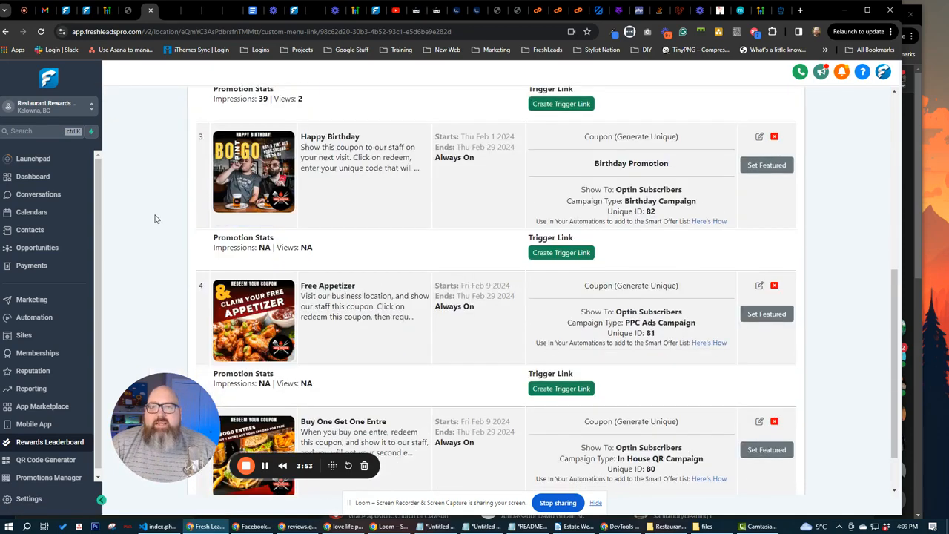
{"action": "scroll", "scroll_direction": "up", "scroll_amount": 3}
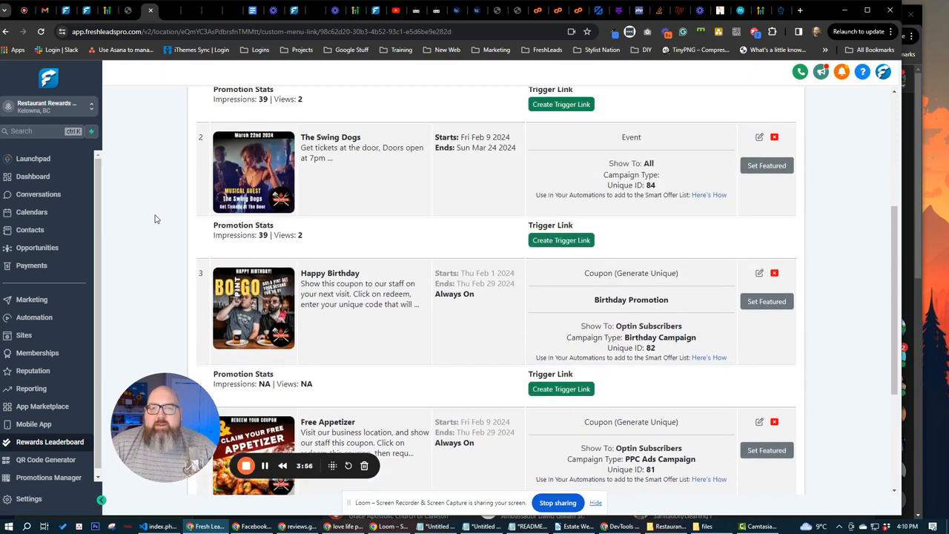
{"action": "scroll", "scroll_direction": "up", "scroll_amount": 3}
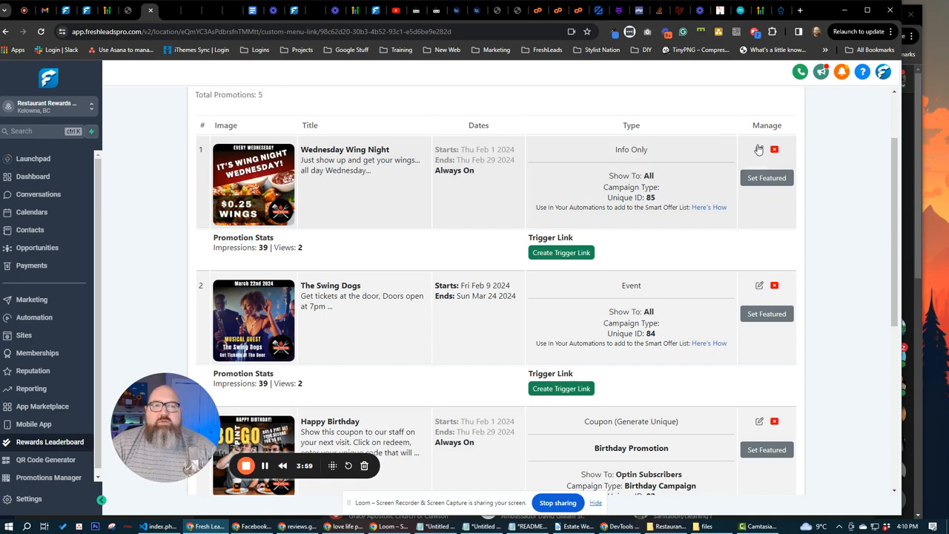
{"action": "left_click", "coordinate": [760, 150]}
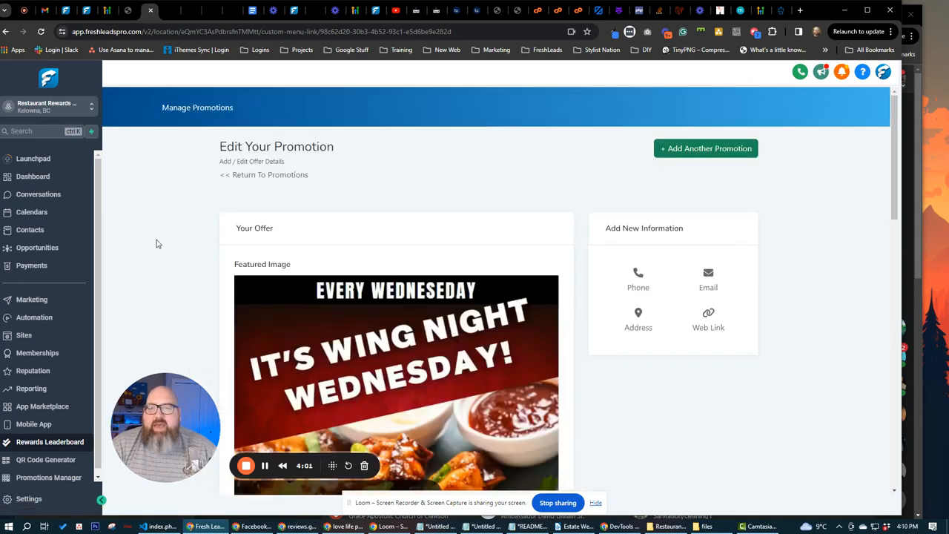
- Restrict Wing Night to opt-in subscribers and list the specialty campaign types without choosing one
{"action": "scroll", "scroll_direction": "down", "scroll_amount": 3}
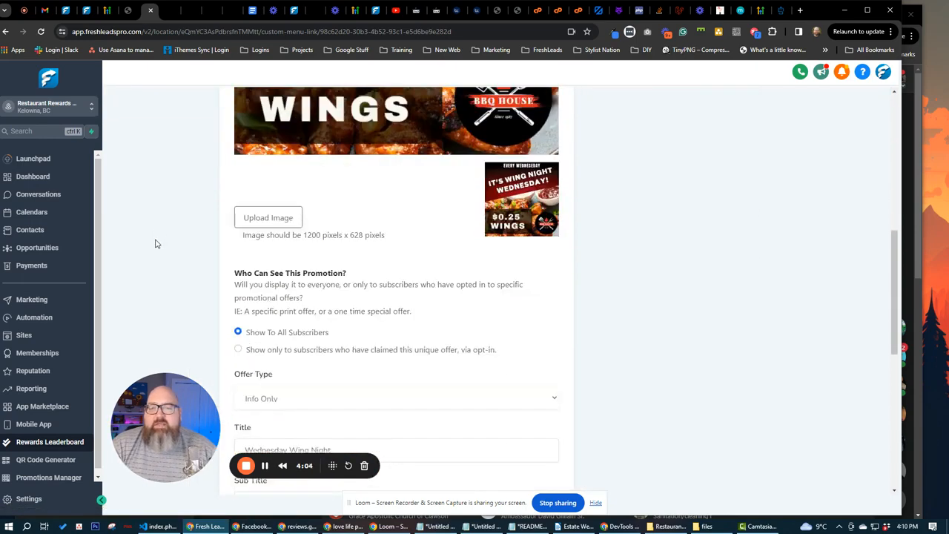
{"action": "scroll", "scroll_direction": "down", "scroll_amount": 3}
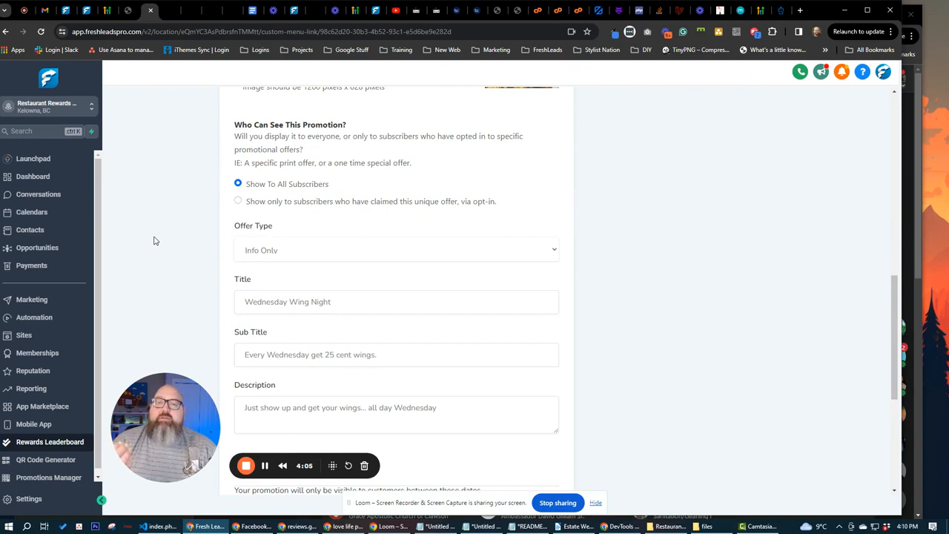
{"action": "left_click", "coordinate": [238, 202]}
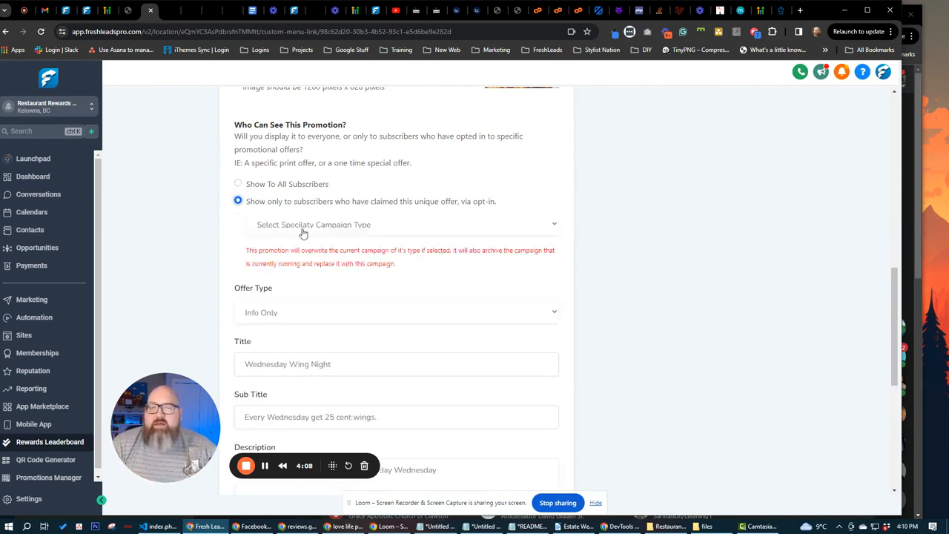
{"action": "left_click", "coordinate": [397, 224]}
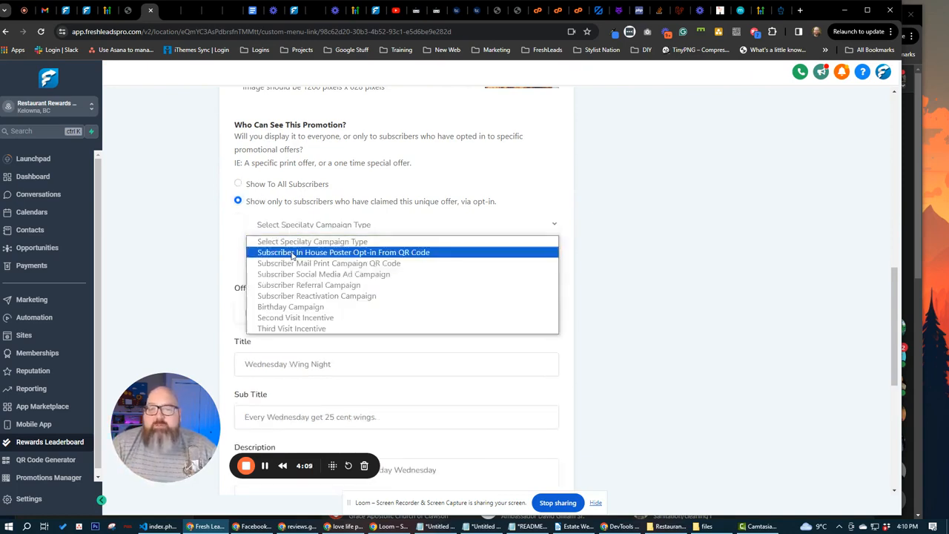
{"action": "mouse_move", "coordinate": [324, 273]}
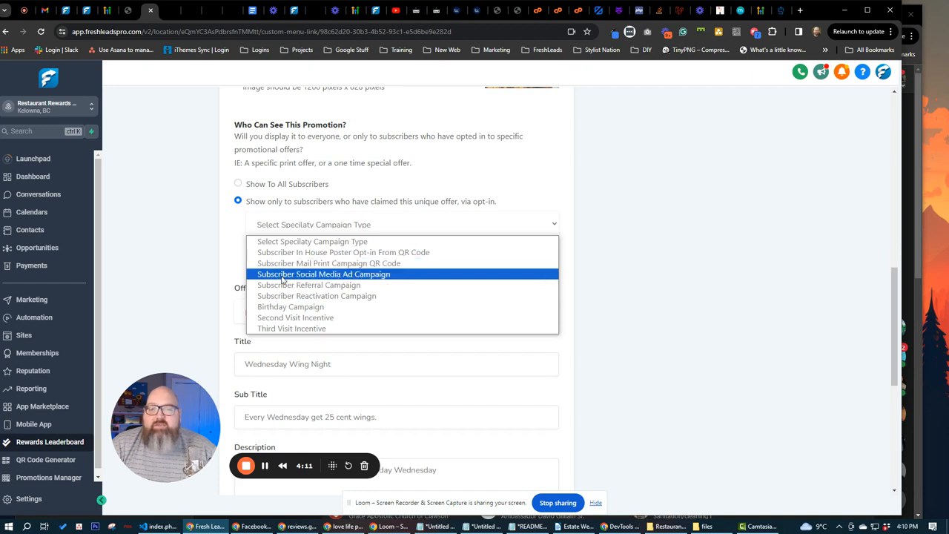
{"action": "mouse_move", "coordinate": [308, 285]}
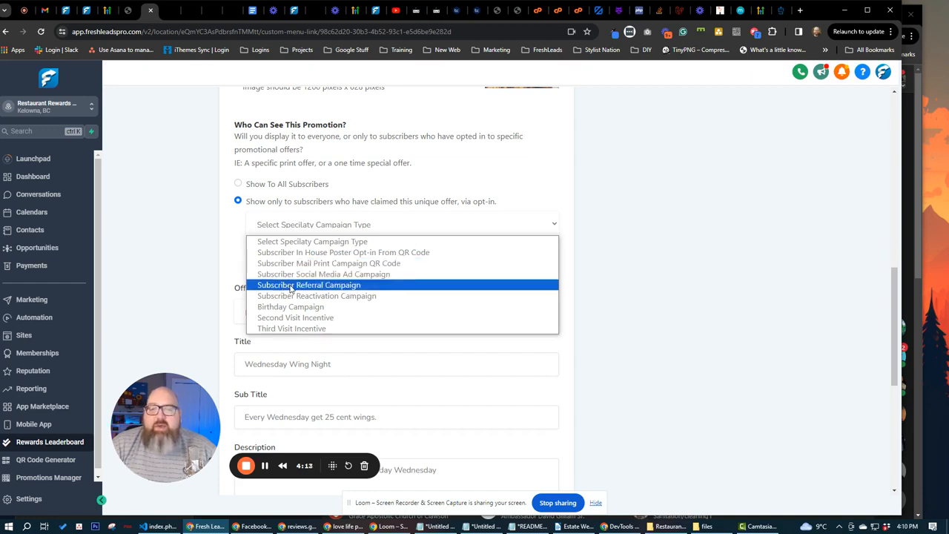
{"action": "mouse_move", "coordinate": [291, 306]}
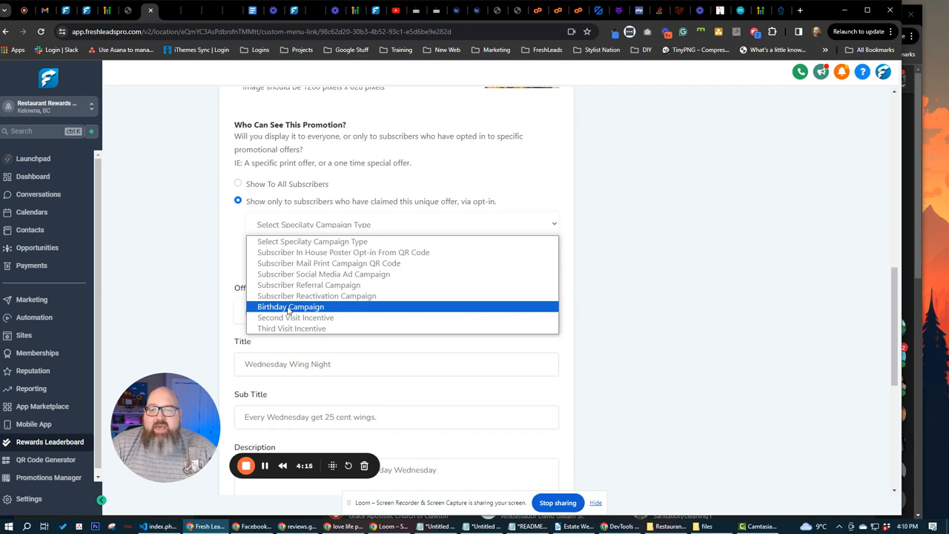
{"action": "mouse_move", "coordinate": [291, 330]}
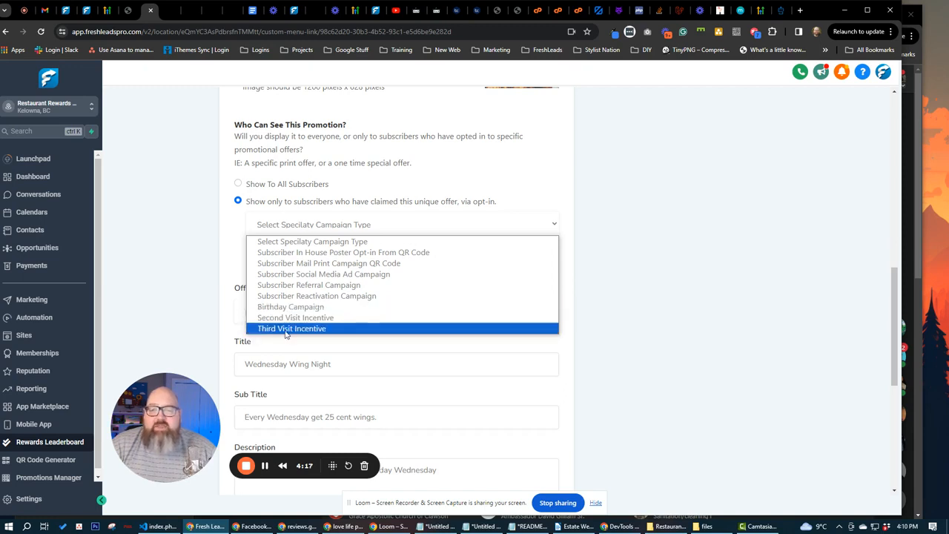
{"action": "left_click", "coordinate": [291, 327]}
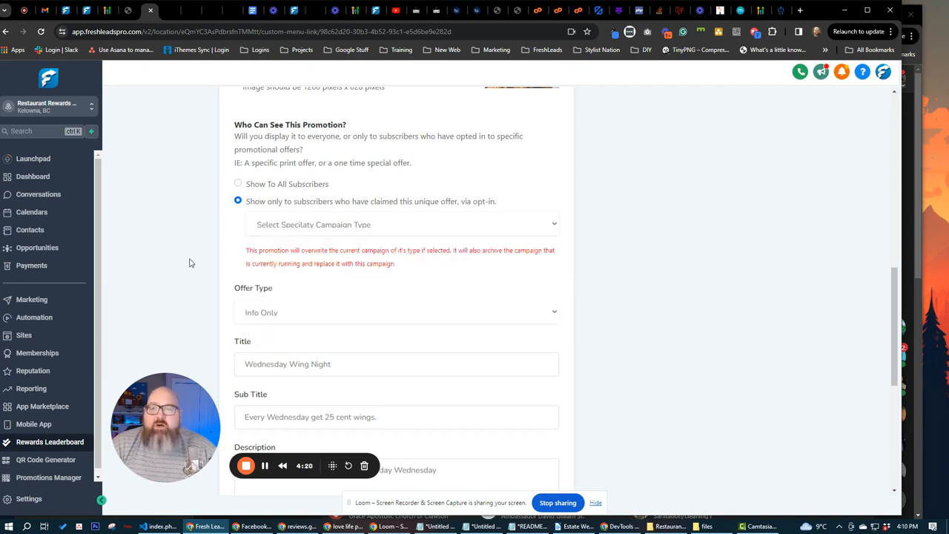
{"action": "mouse_move", "coordinate": [280, 219]}
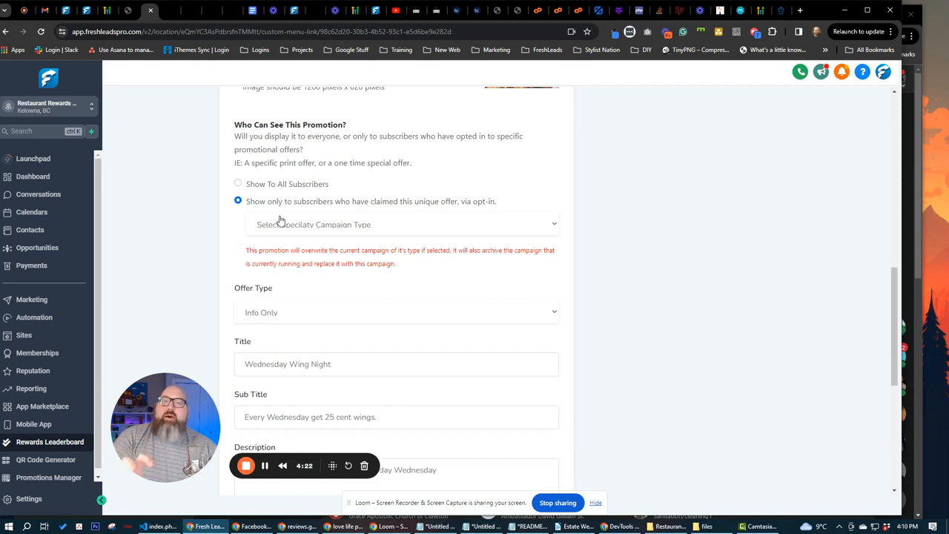
{"action": "left_click", "coordinate": [400, 224]}
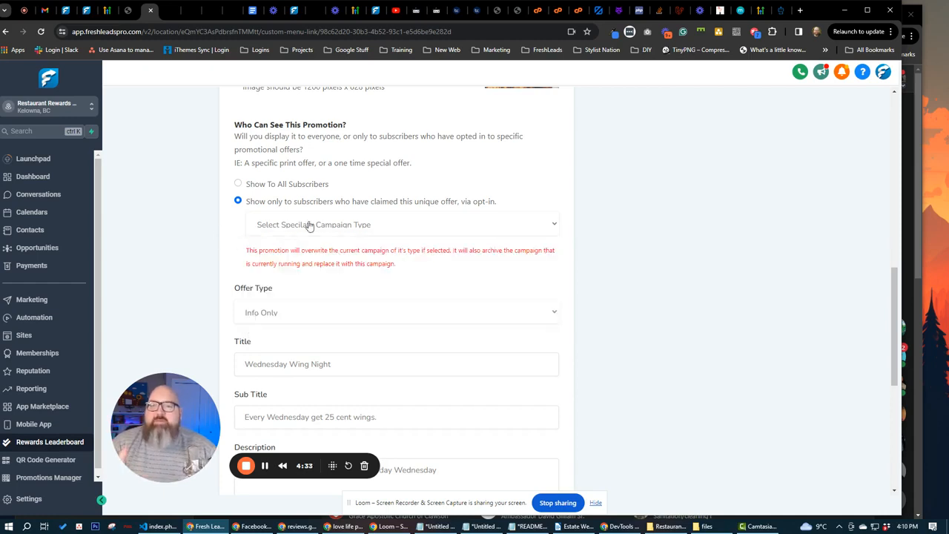
- Toggle visibility to all subscribers, then back to opt-in subscribers only
{"action": "scroll", "scroll_direction": "down", "scroll_amount": 3}
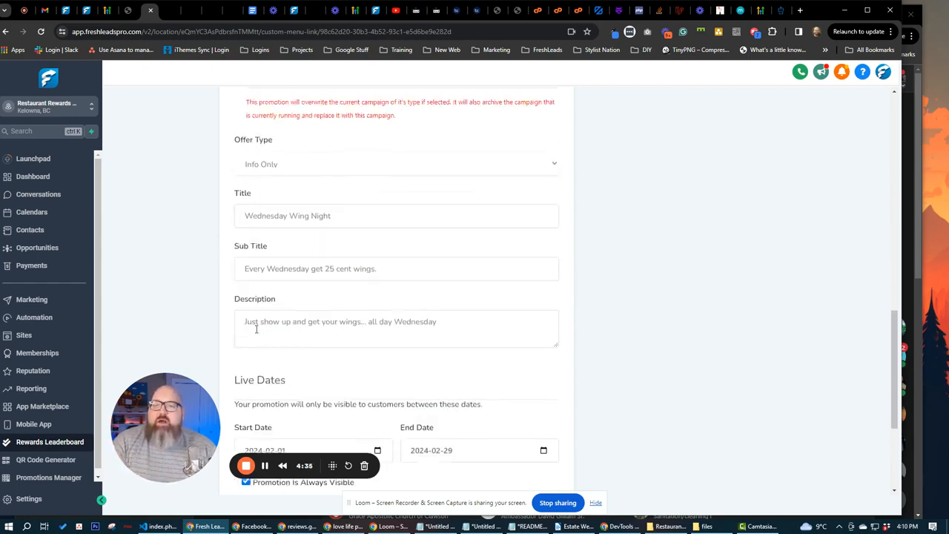
{"action": "scroll", "scroll_direction": "down", "scroll_amount": 3}
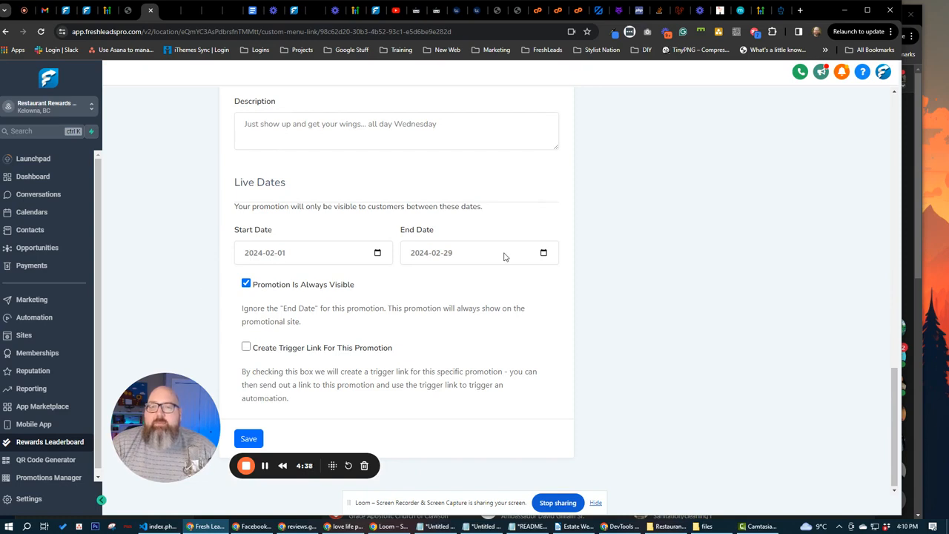
{"action": "scroll", "scroll_direction": "up", "scroll_amount": 3}
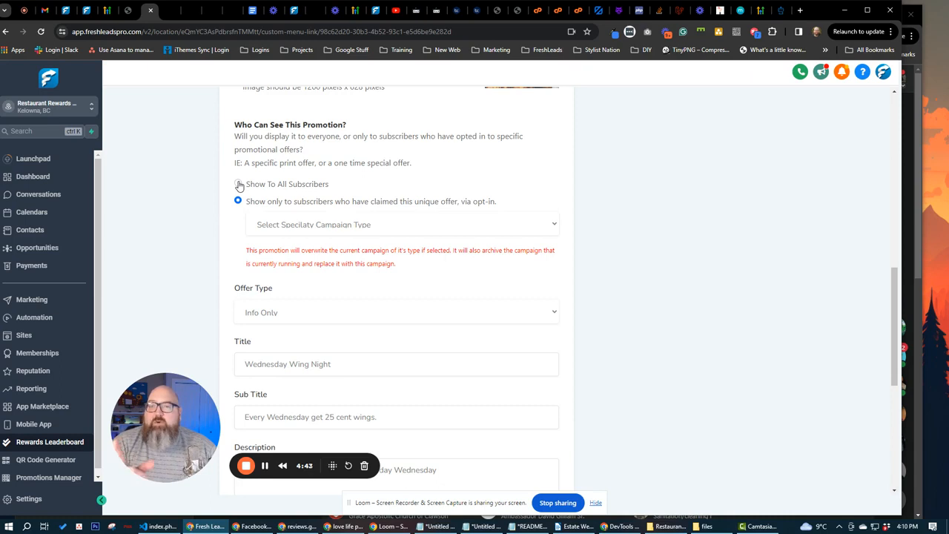
{"action": "left_click", "coordinate": [238, 184]}
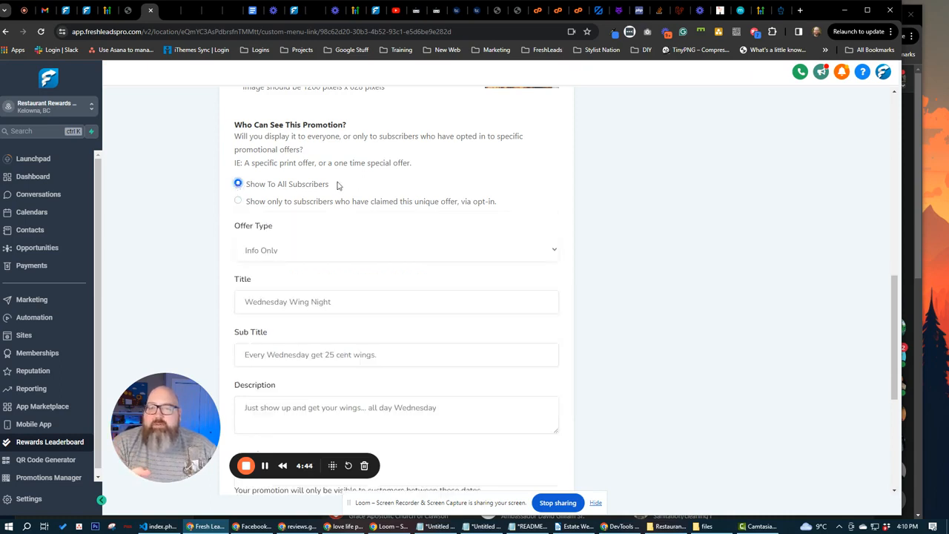
{"action": "left_click", "coordinate": [237, 201]}
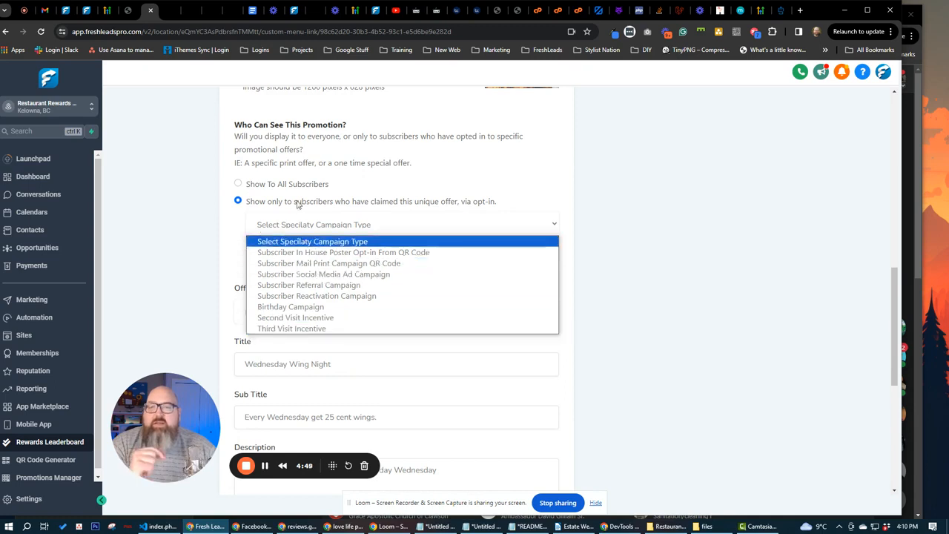
- Set Wing Night to Show To All Subscribers and keep the offer type Info Only
{"action": "left_click", "coordinate": [237, 184]}
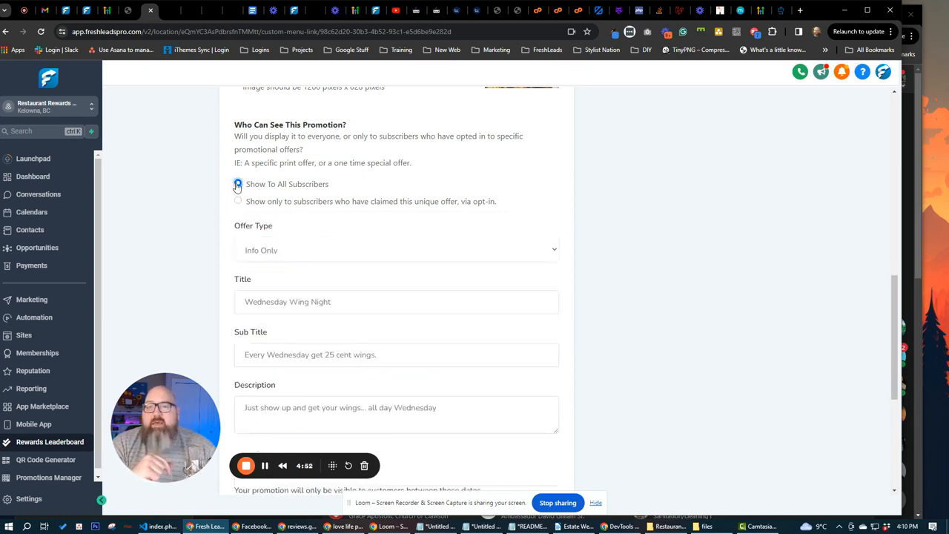
{"action": "left_click", "coordinate": [397, 250]}
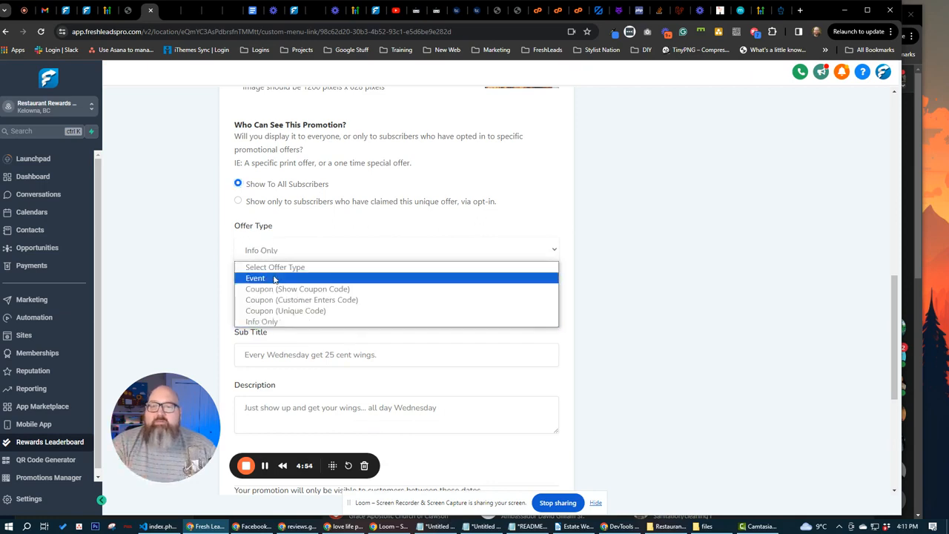
{"action": "mouse_move", "coordinate": [296, 288]}
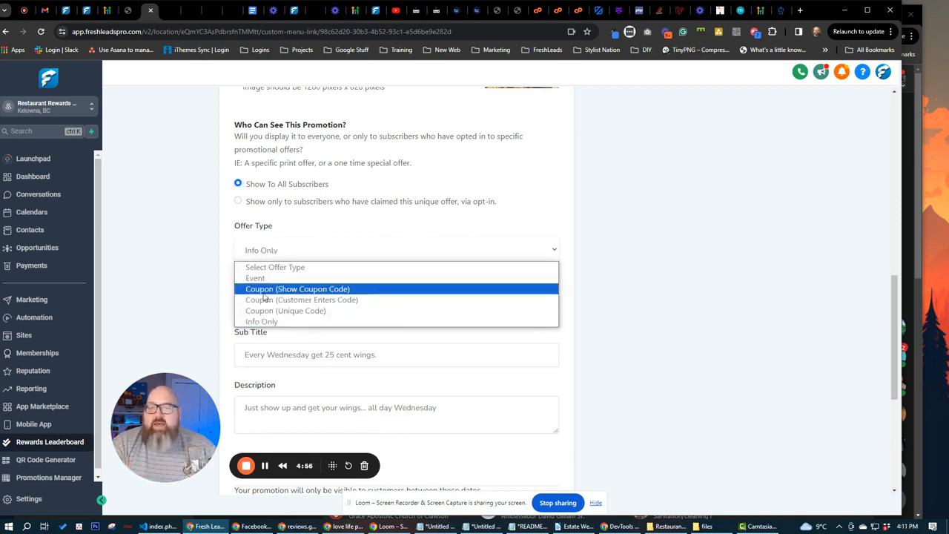
{"action": "mouse_move", "coordinate": [261, 321]}
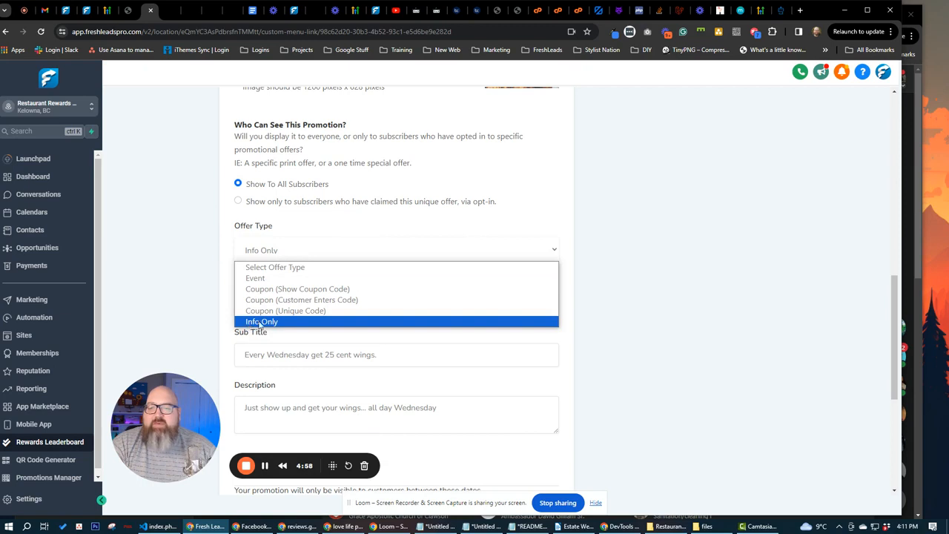
{"action": "mouse_move", "coordinate": [198, 287]}
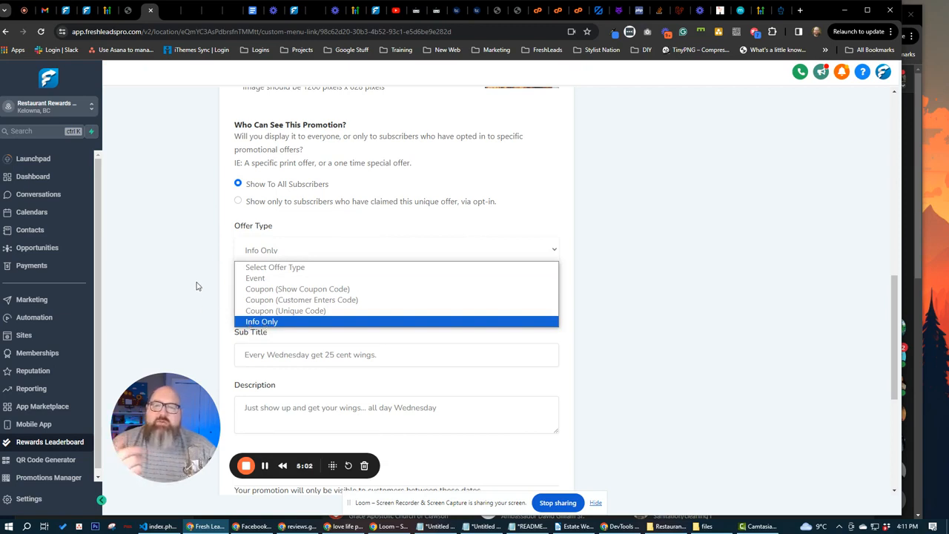
{"action": "left_click", "coordinate": [261, 321]}
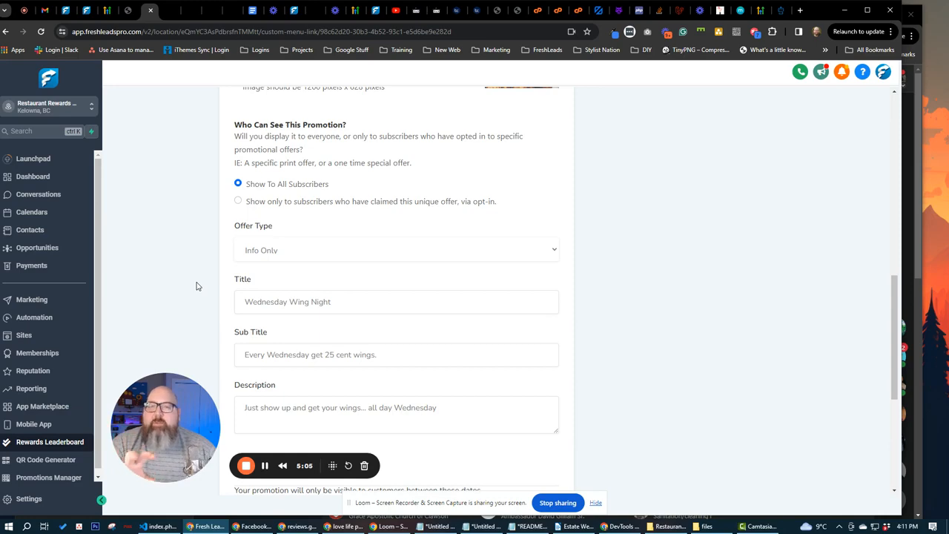
{"action": "scroll", "scroll_direction": "up", "scroll_amount": 3}
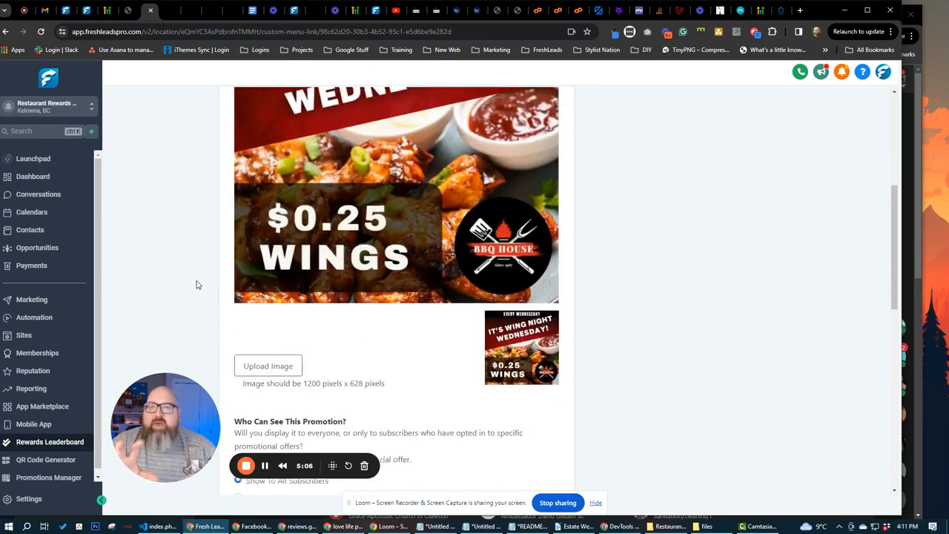
- Review the Edit Your Promotion form's offer details from top to bottom
{"action": "scroll", "scroll_direction": "up", "scroll_amount": 3}
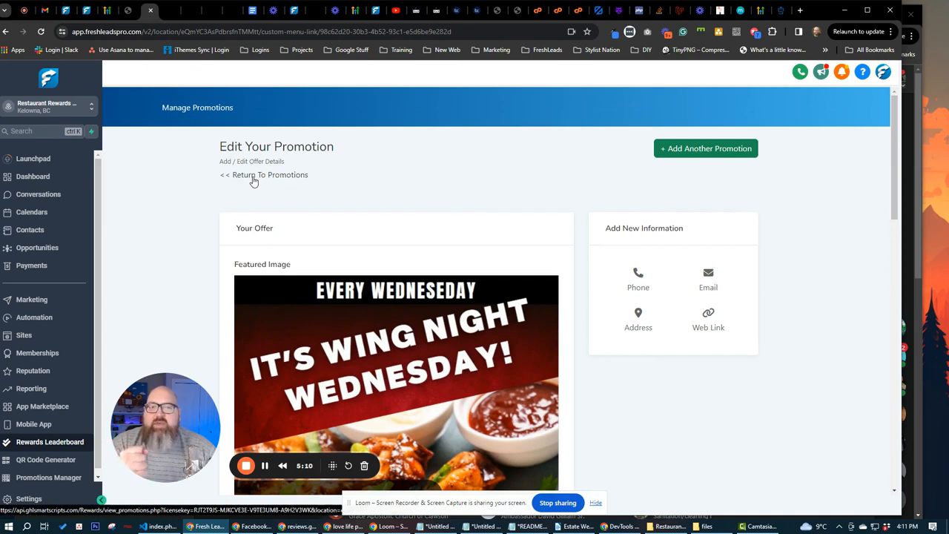
{"action": "mouse_move", "coordinate": [637, 282]}
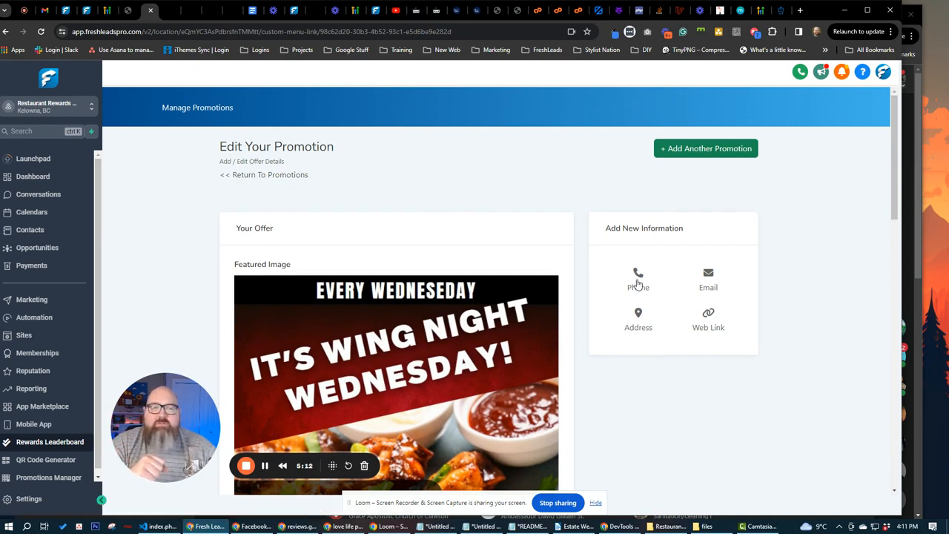
{"action": "mouse_move", "coordinate": [734, 315]}
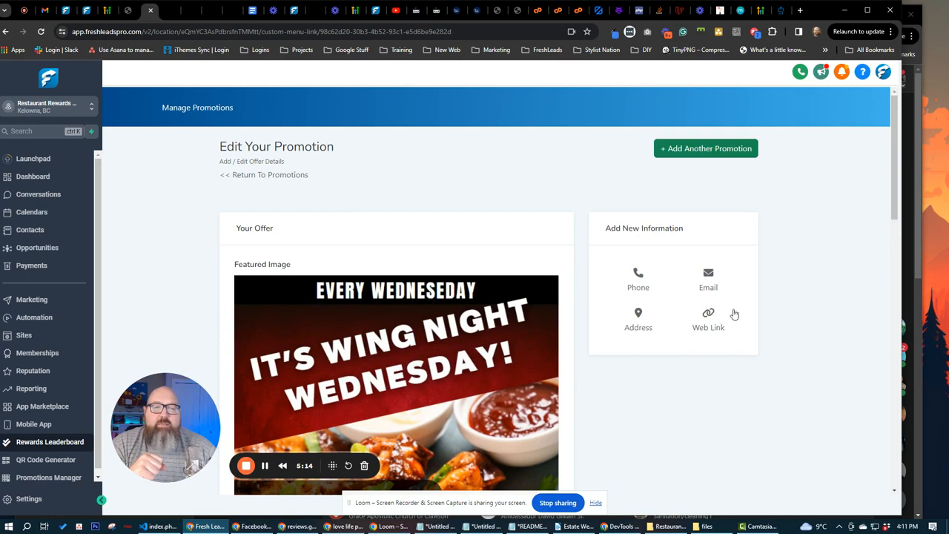
{"action": "mouse_move", "coordinate": [709, 315]}
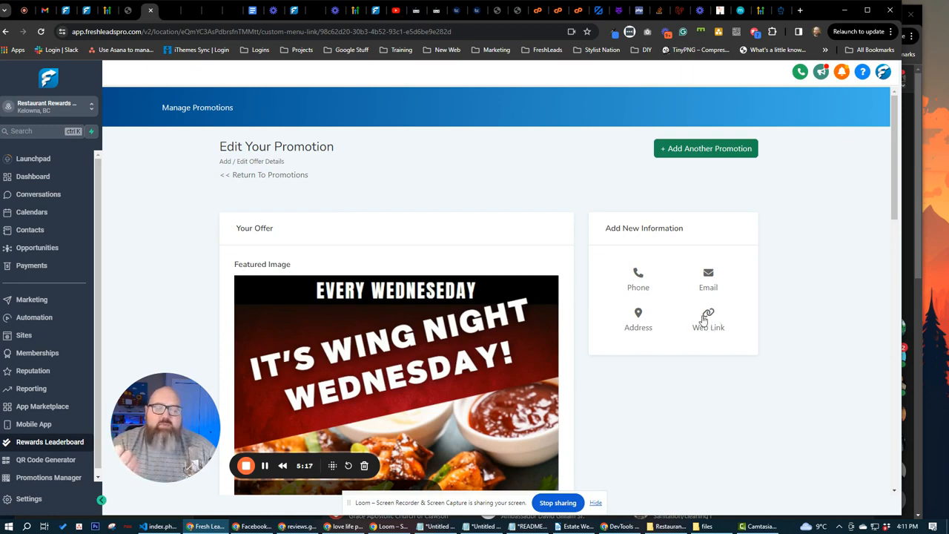
{"action": "mouse_move", "coordinate": [691, 265]}
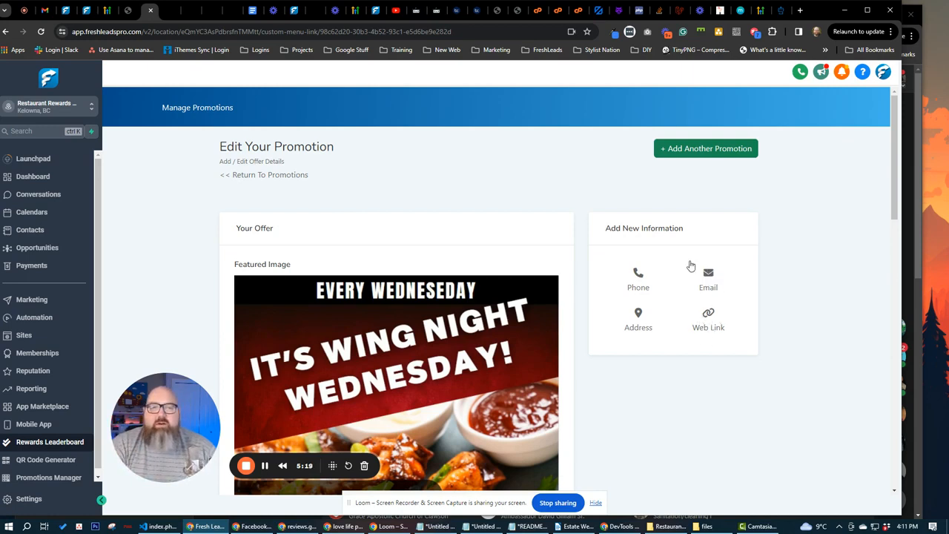
{"action": "mouse_move", "coordinate": [546, 205]}
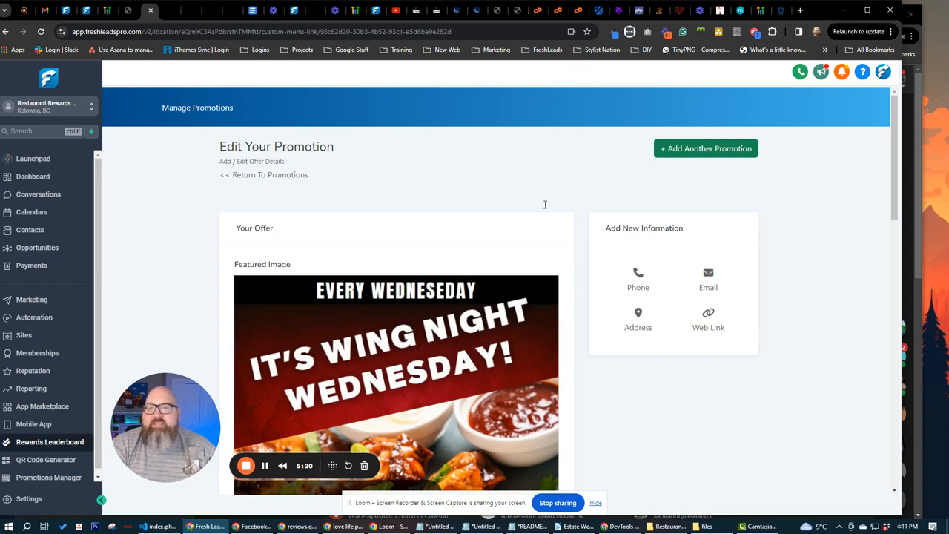
{"action": "scroll", "scroll_direction": "down", "scroll_amount": 3}
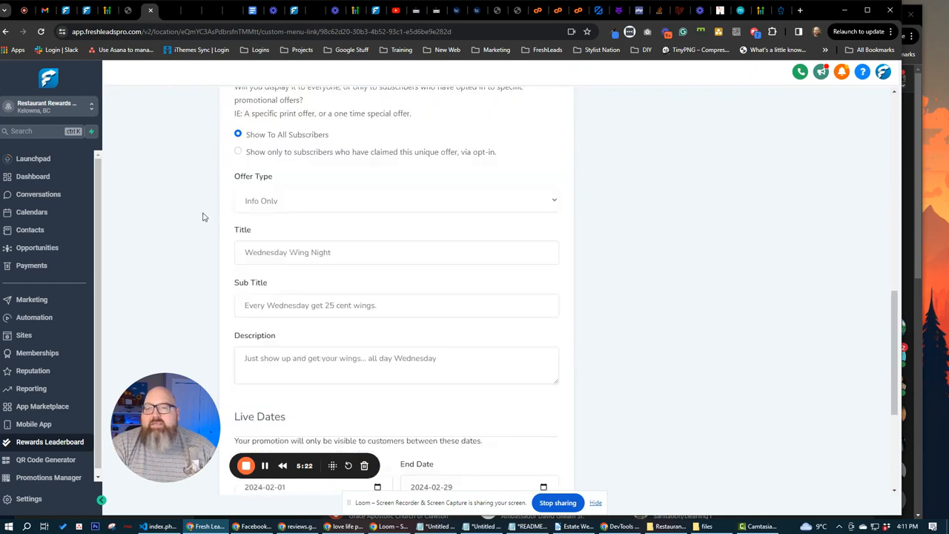
{"action": "scroll", "scroll_direction": "down", "scroll_amount": 3}
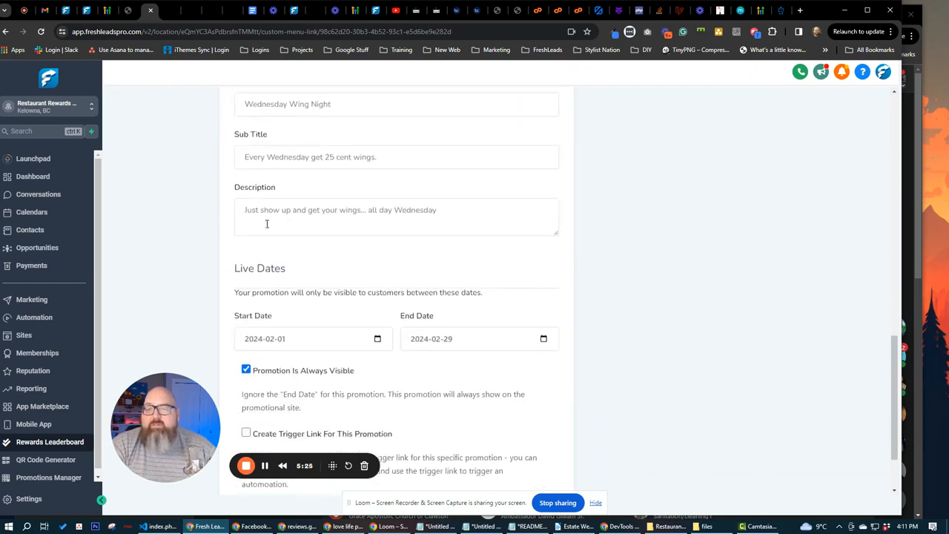
{"action": "mouse_move", "coordinate": [172, 211]}
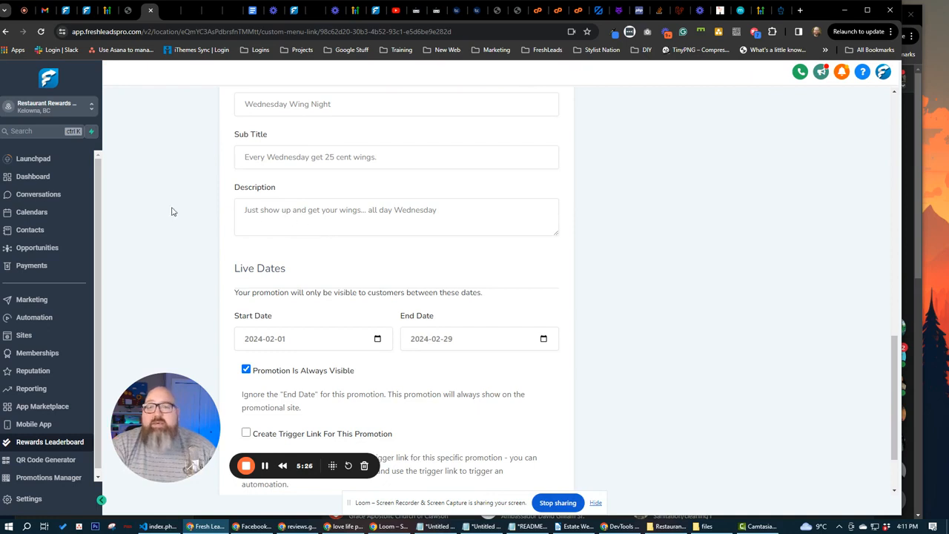
{"action": "scroll", "scroll_direction": "up", "scroll_amount": 3}
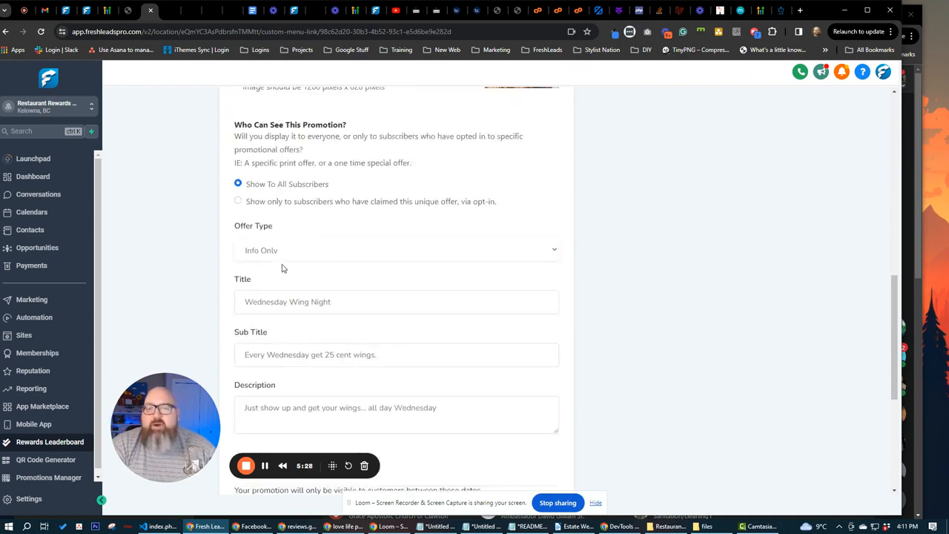
{"action": "scroll", "scroll_direction": "down", "scroll_amount": 3}
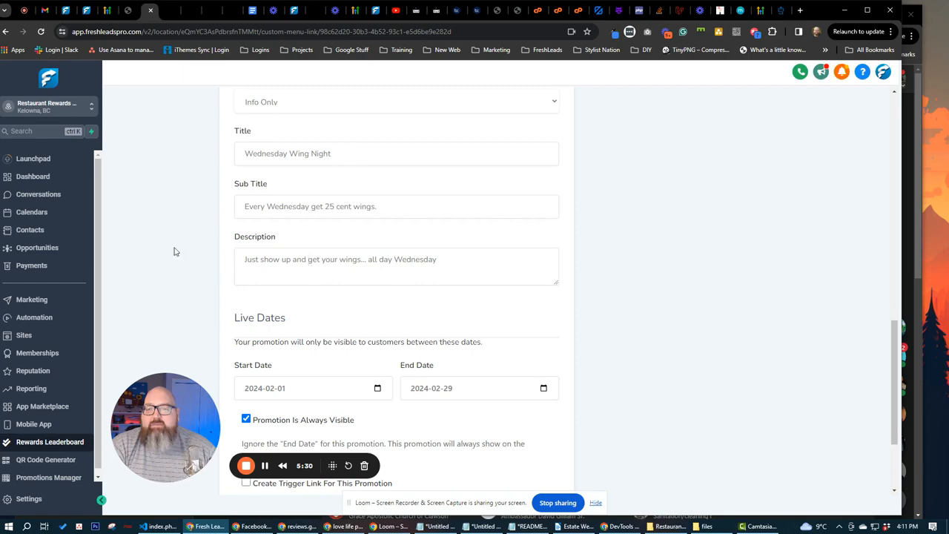
{"action": "scroll", "scroll_direction": "up", "scroll_amount": 3}
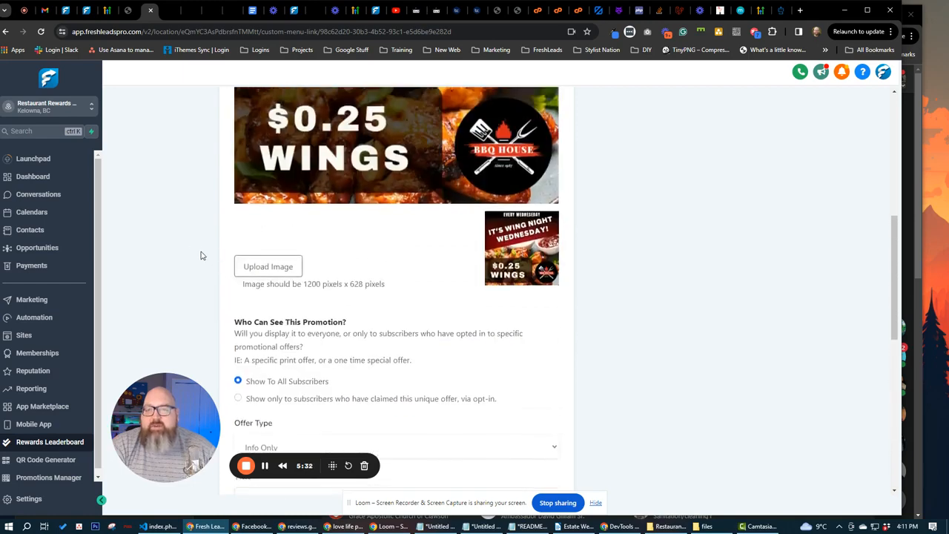
{"action": "scroll", "scroll_direction": "up", "scroll_amount": 3}
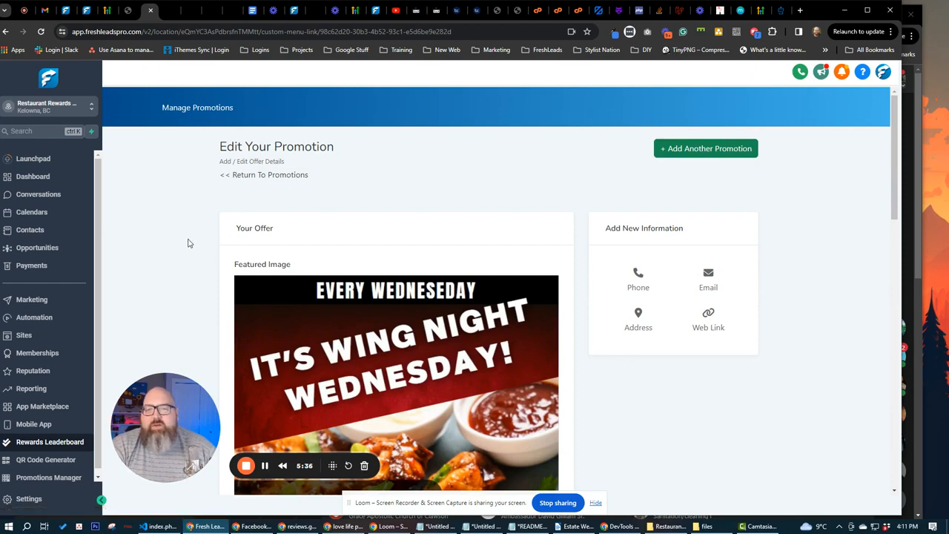
- Switch to the customer Check In page tab
{"action": "left_click", "coordinate": [264, 175]}
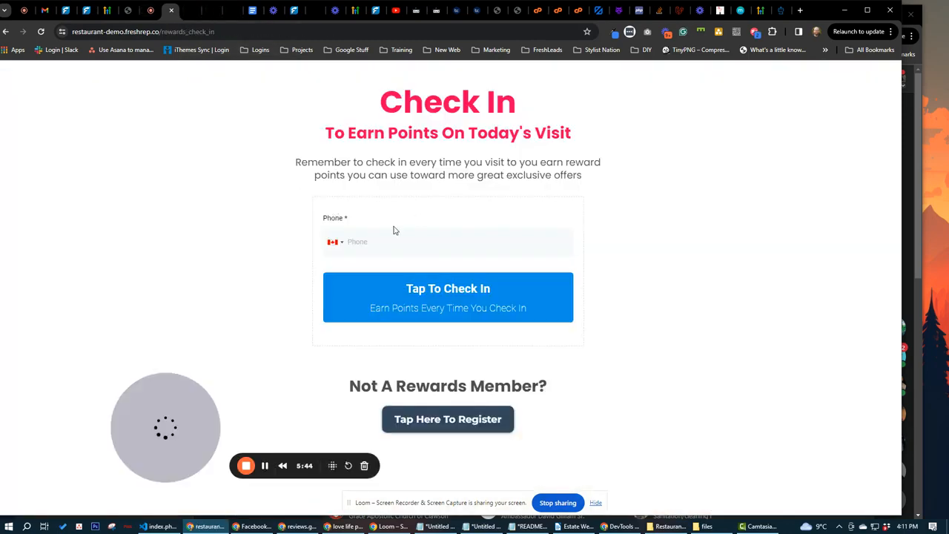
{"action": "mouse_move", "coordinate": [284, 319]}
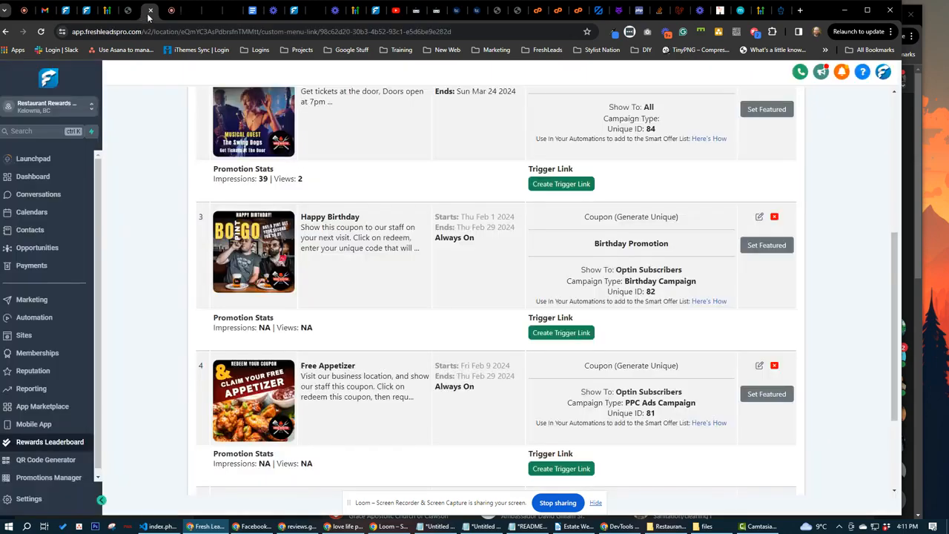
- Show the Automation Workflows folders for VIP promotions, outreach, loyalty cards and rewards
{"action": "left_click", "coordinate": [34, 318]}
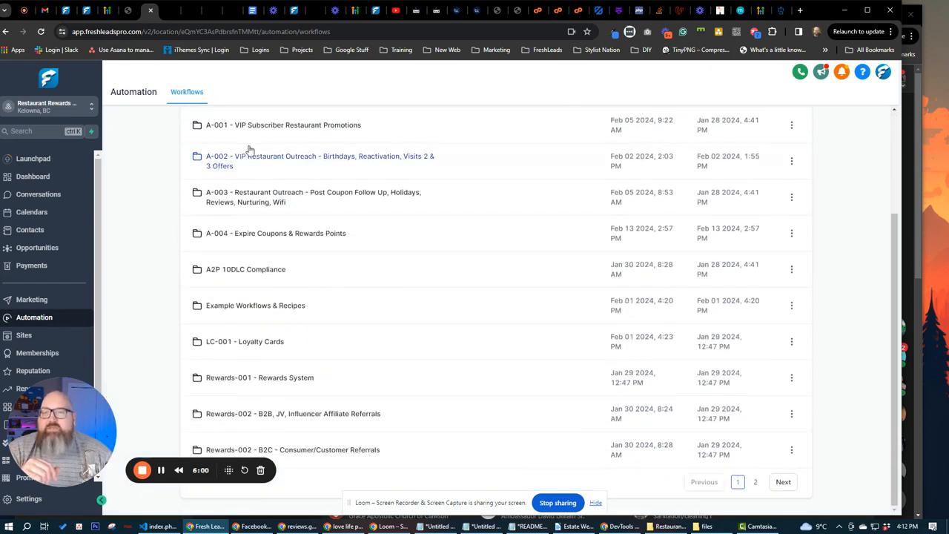
{"action": "mouse_move", "coordinate": [249, 406]}
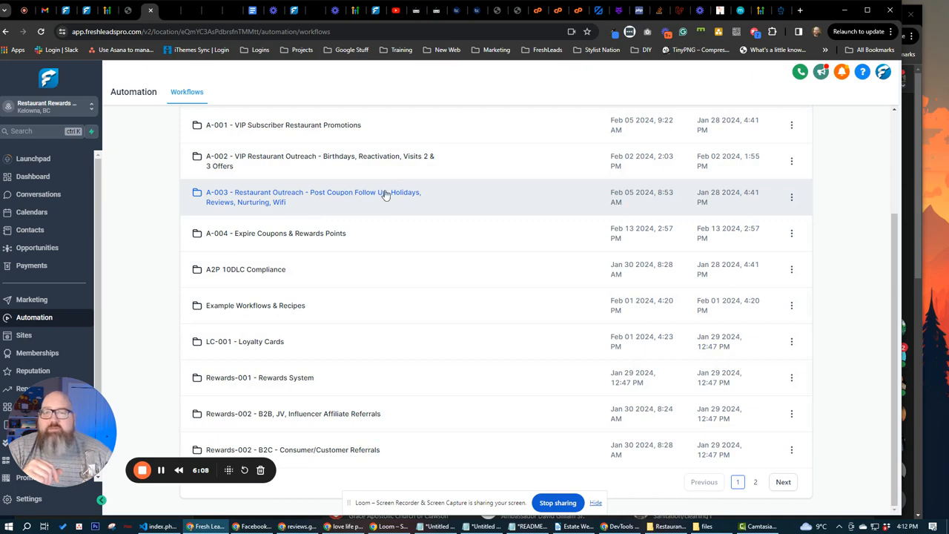
{"action": "mouse_move", "coordinate": [279, 264]}
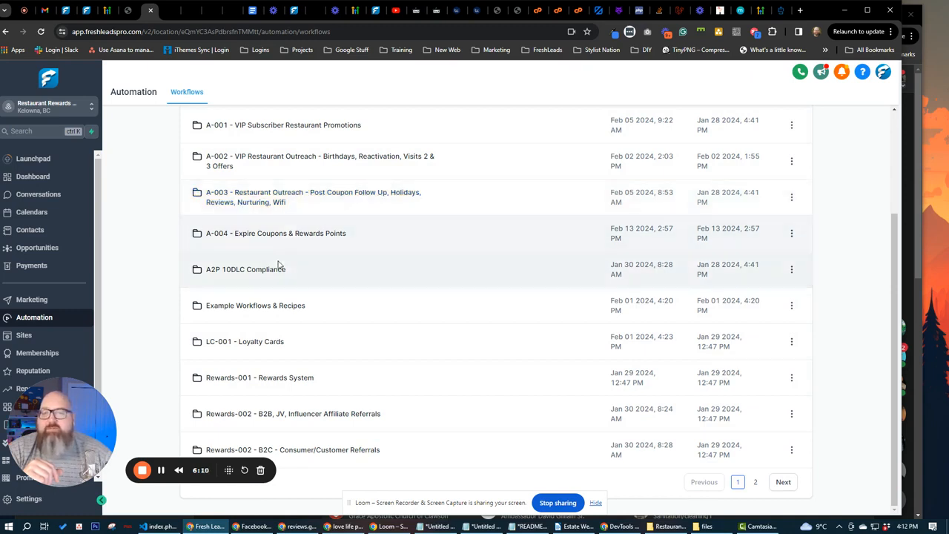
{"action": "mouse_move", "coordinate": [155, 264]}
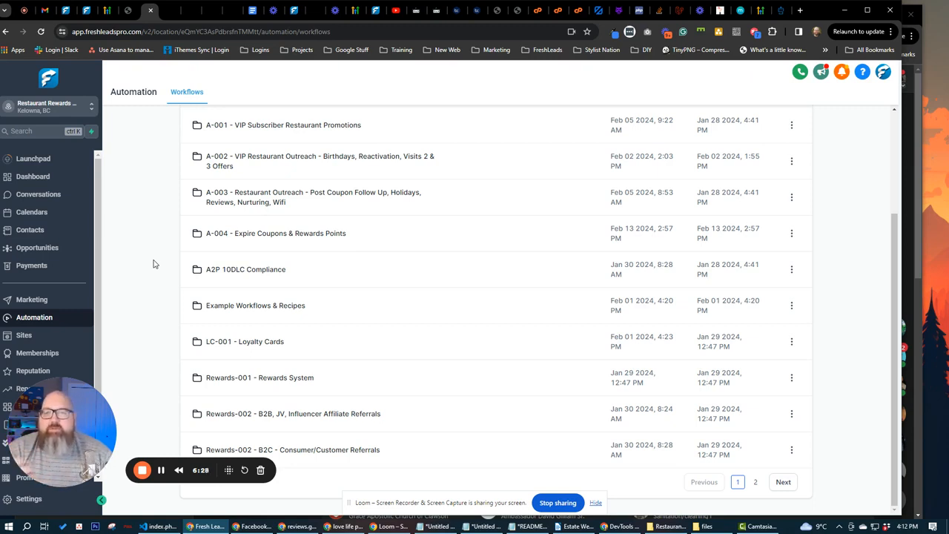
{"action": "mouse_move", "coordinate": [244, 258]}
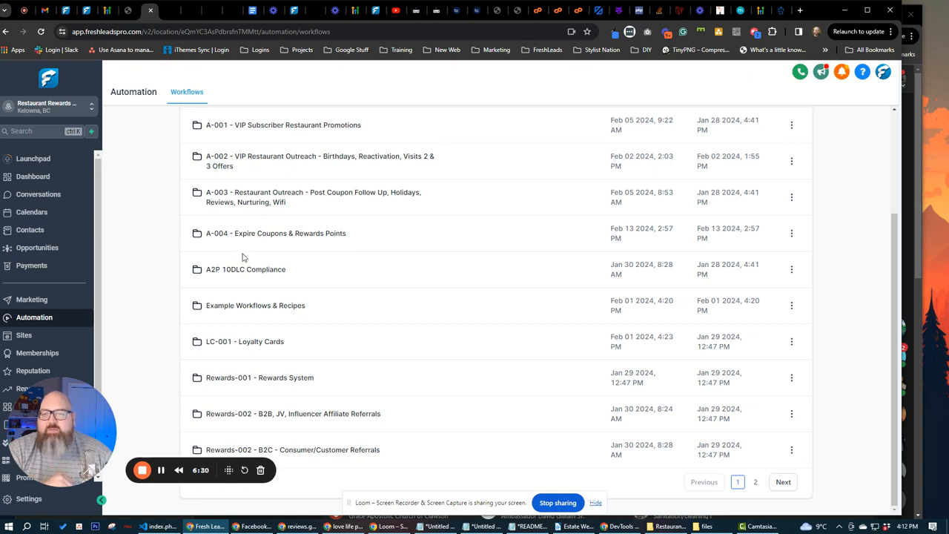
{"action": "mouse_move", "coordinate": [126, 273]}
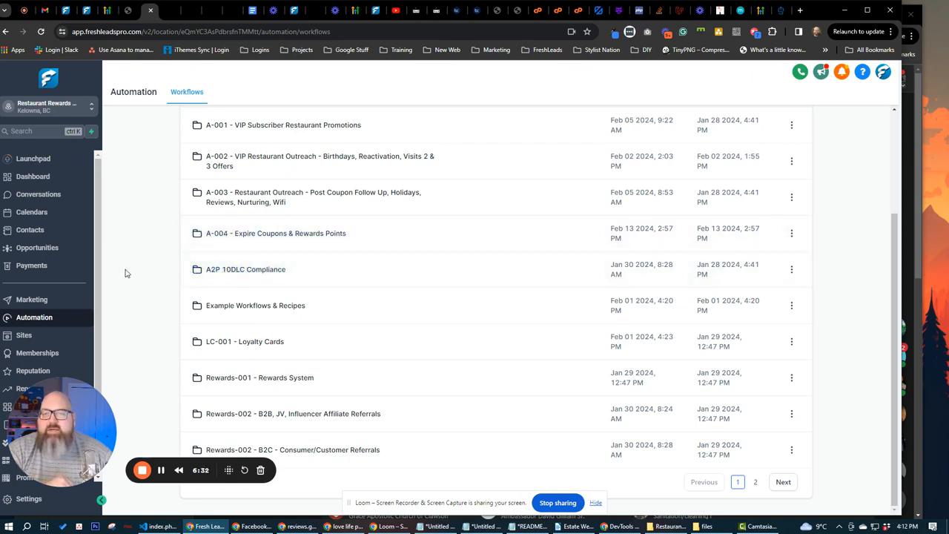
{"action": "mouse_move", "coordinate": [65, 323]}
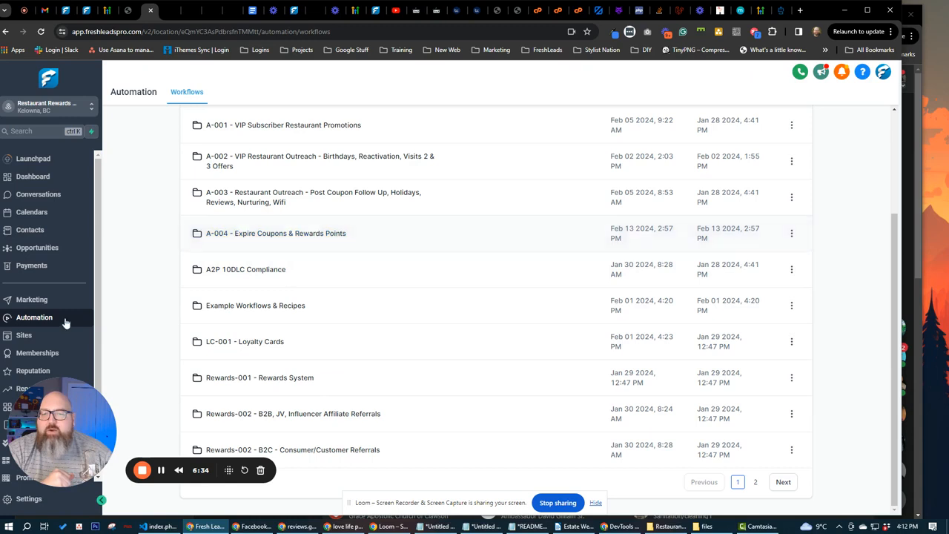
{"action": "mouse_move", "coordinate": [255, 306]}
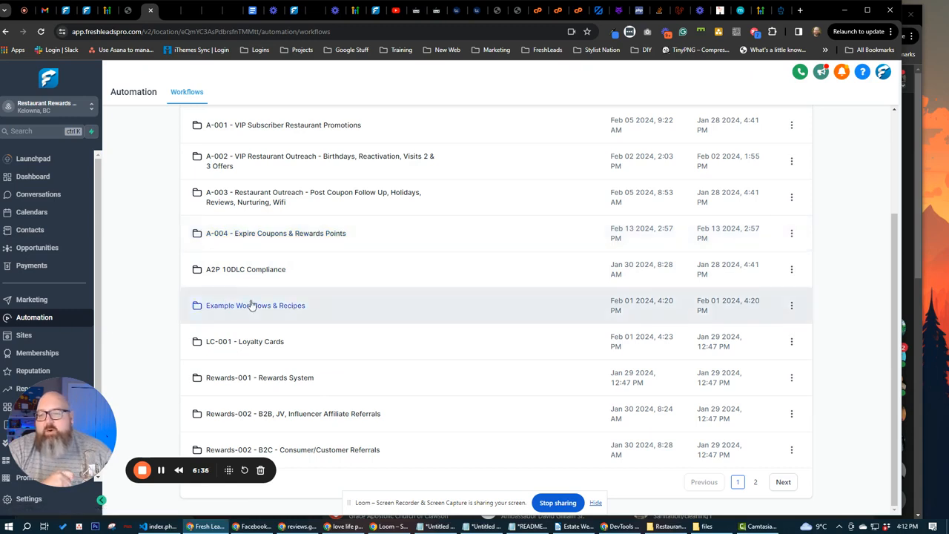
{"action": "mouse_move", "coordinate": [240, 341]}
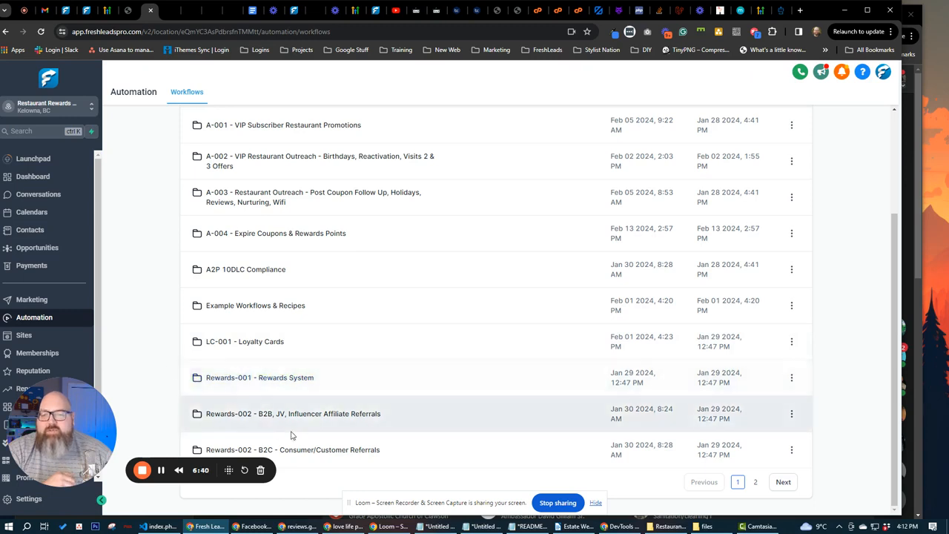
{"action": "mouse_move", "coordinate": [154, 335]}
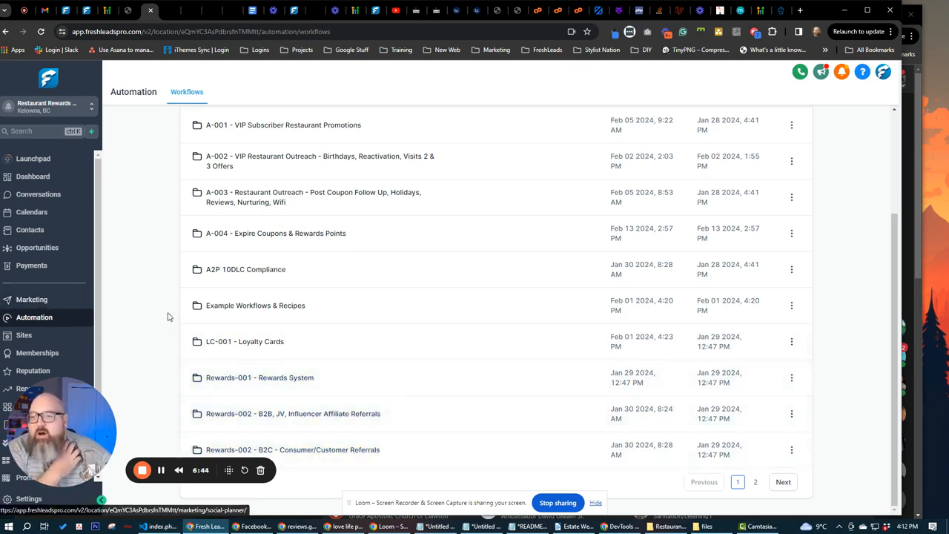
- Show the Marketing templates list with prebuilt welcome, coupon expiry, thank-you and birthday message snippets
{"action": "left_click", "coordinate": [31, 300]}
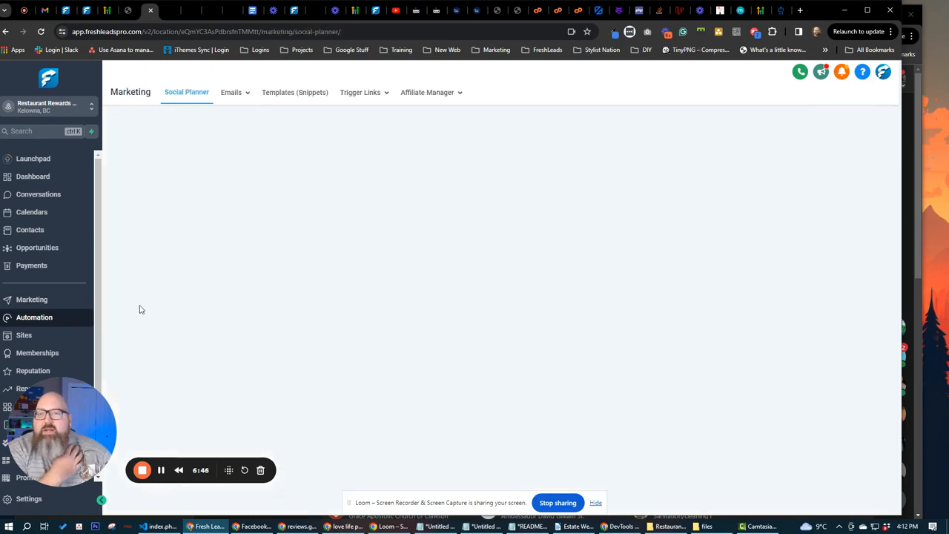
{"action": "left_click", "coordinate": [293, 92]}
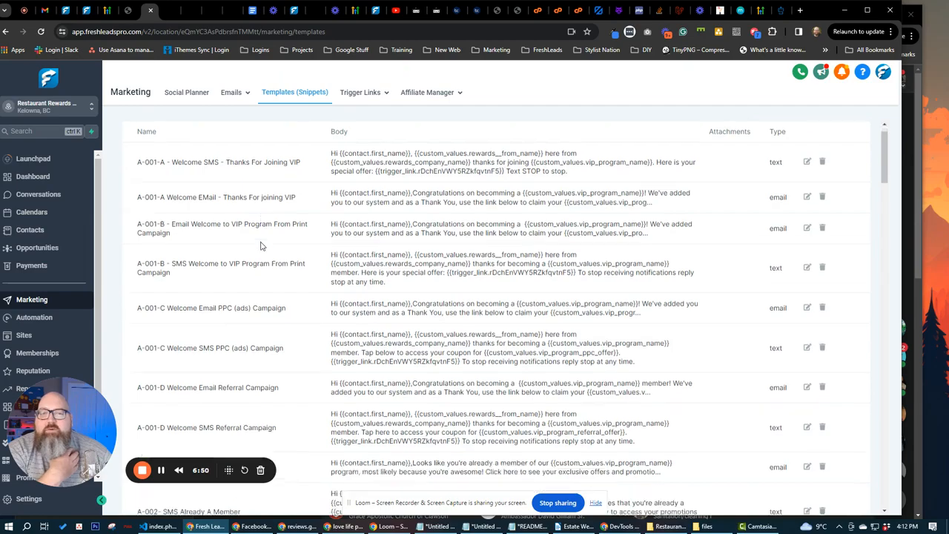
{"action": "scroll", "scroll_direction": "down", "scroll_amount": 3}
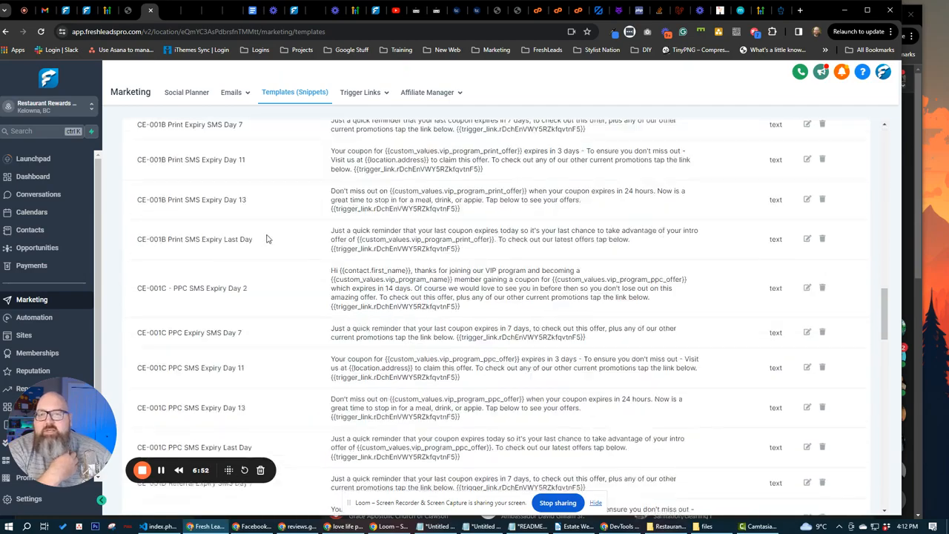
{"action": "scroll", "scroll_direction": "down", "scroll_amount": 3}
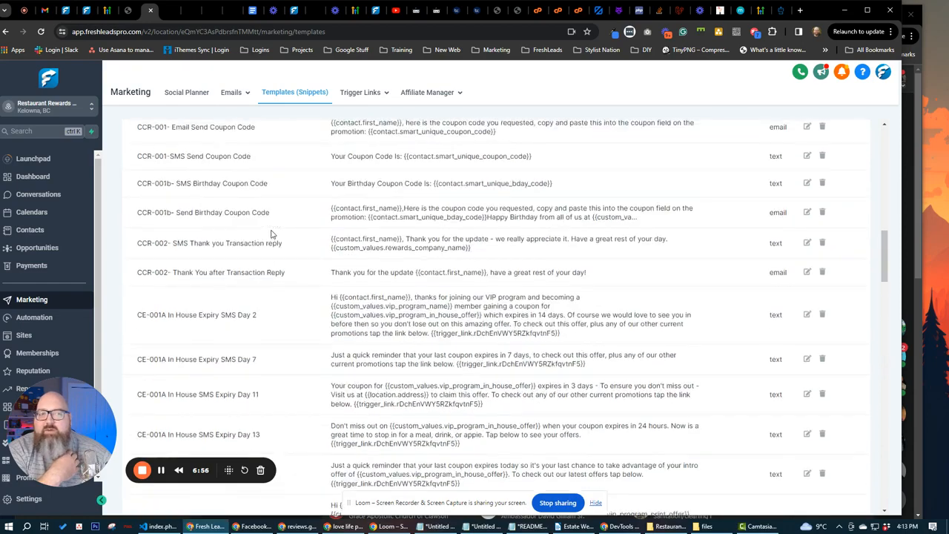
{"action": "scroll", "scroll_direction": "up", "scroll_amount": 3}
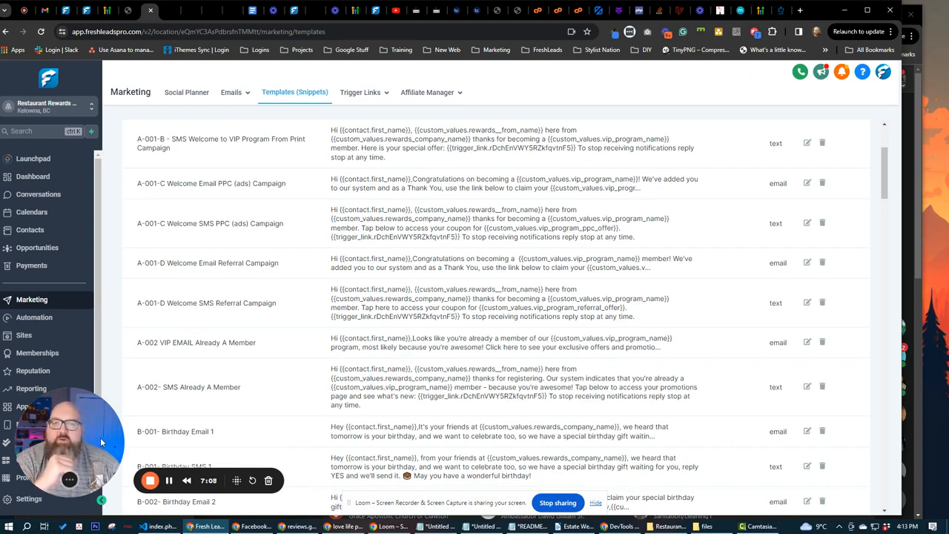
{"action": "mouse_move", "coordinate": [148, 481]}
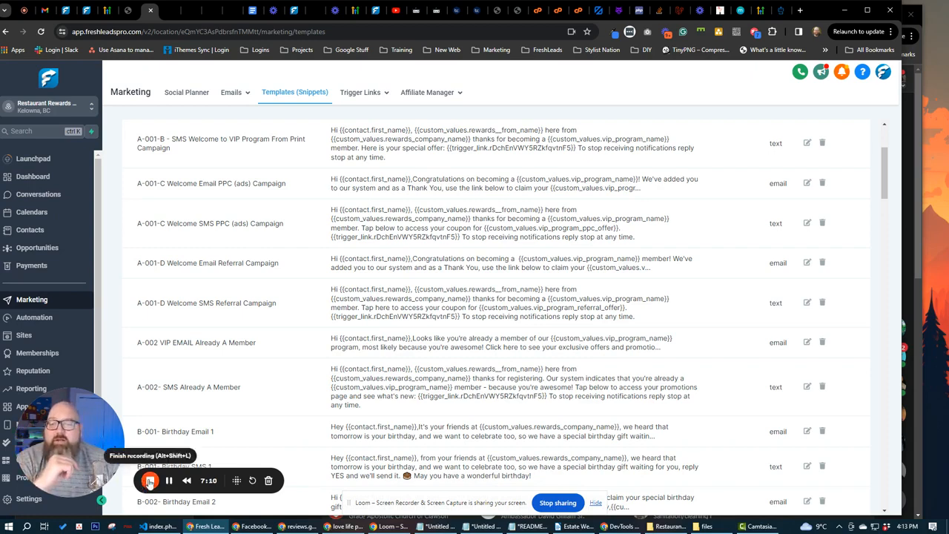